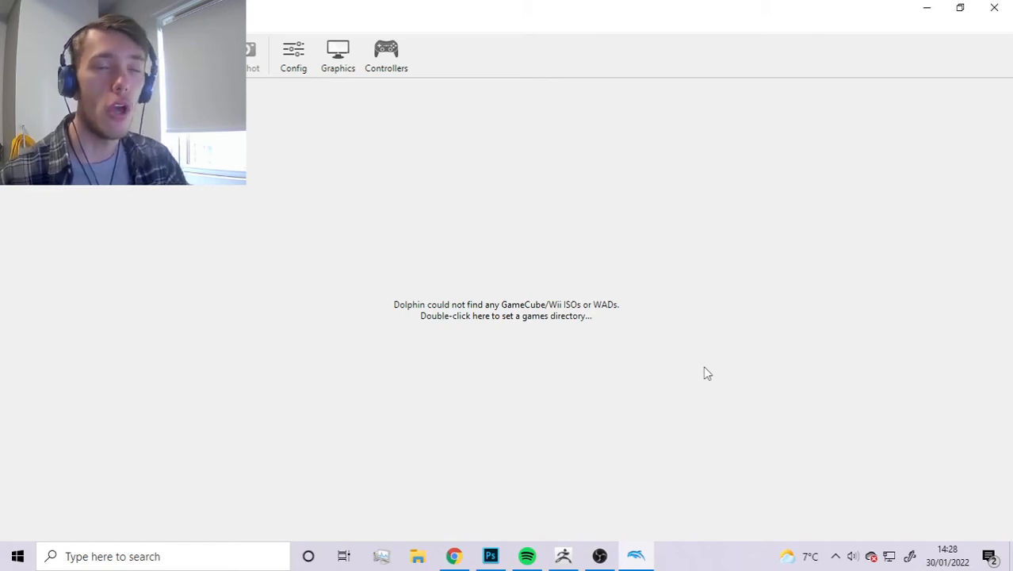
mouse_move(443, 380)
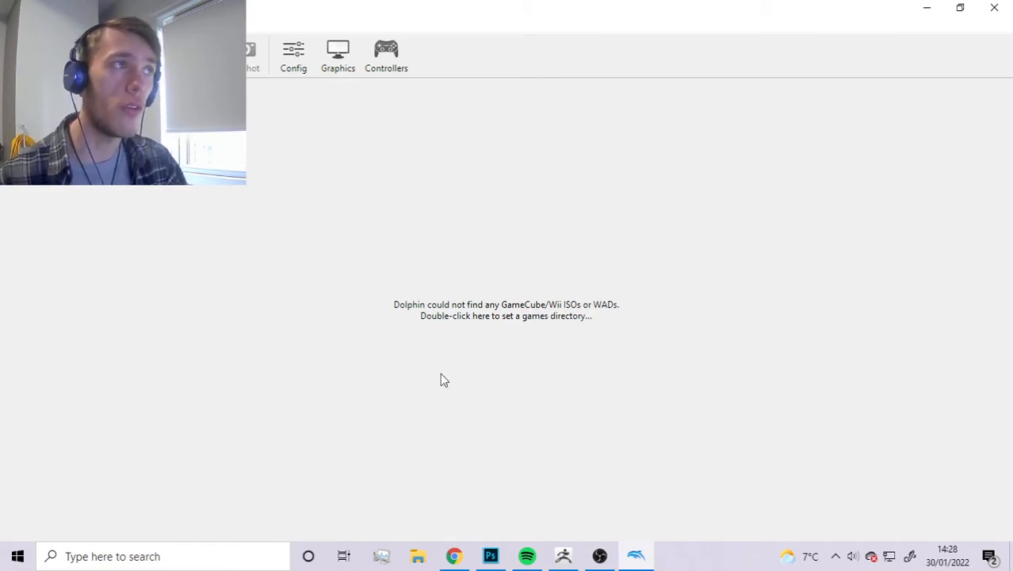
mouse_move(511, 343)
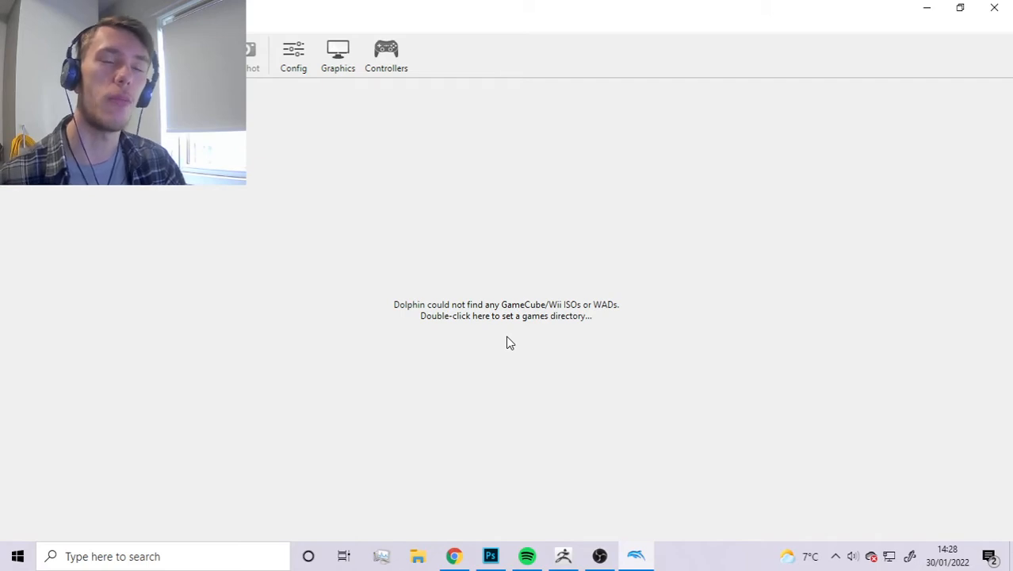
mouse_move(489, 321)
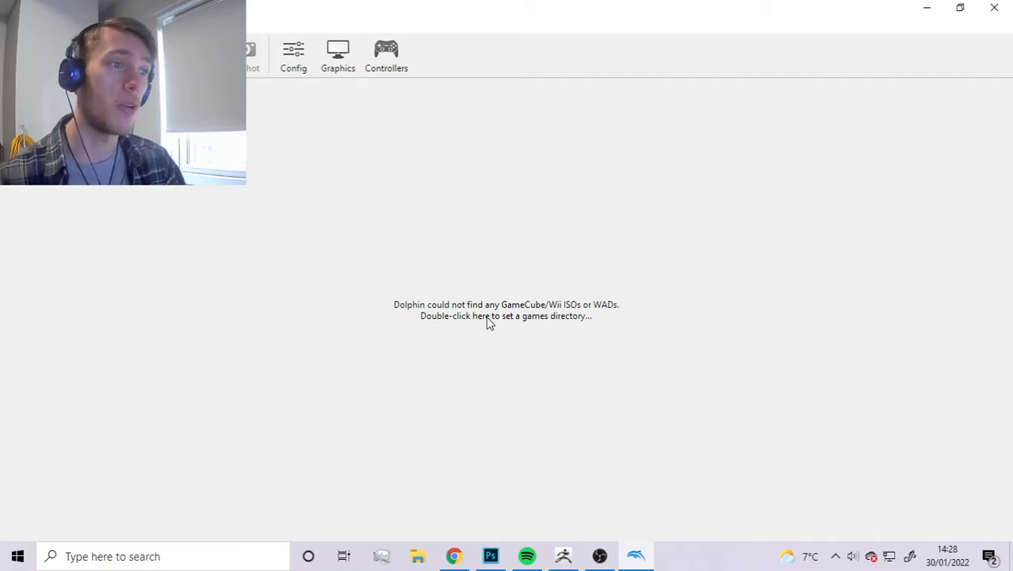
mouse_move(509, 332)
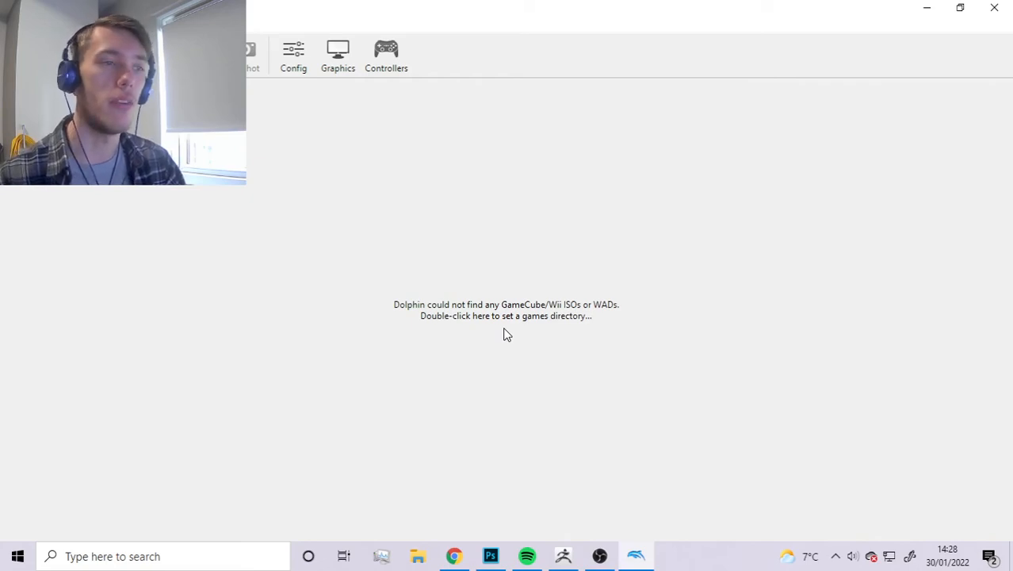
mouse_move(628, 416)
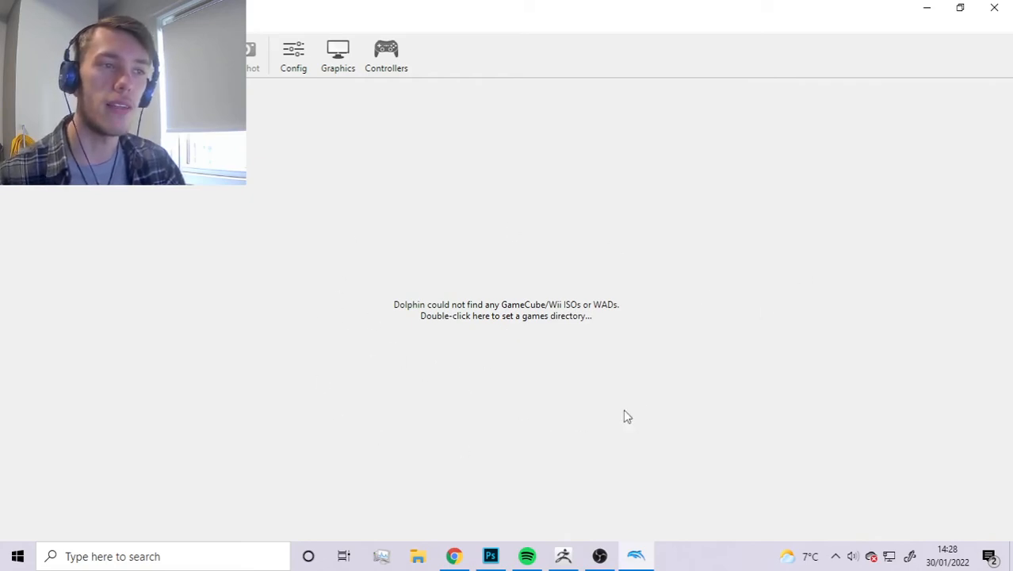
mouse_move(527, 354)
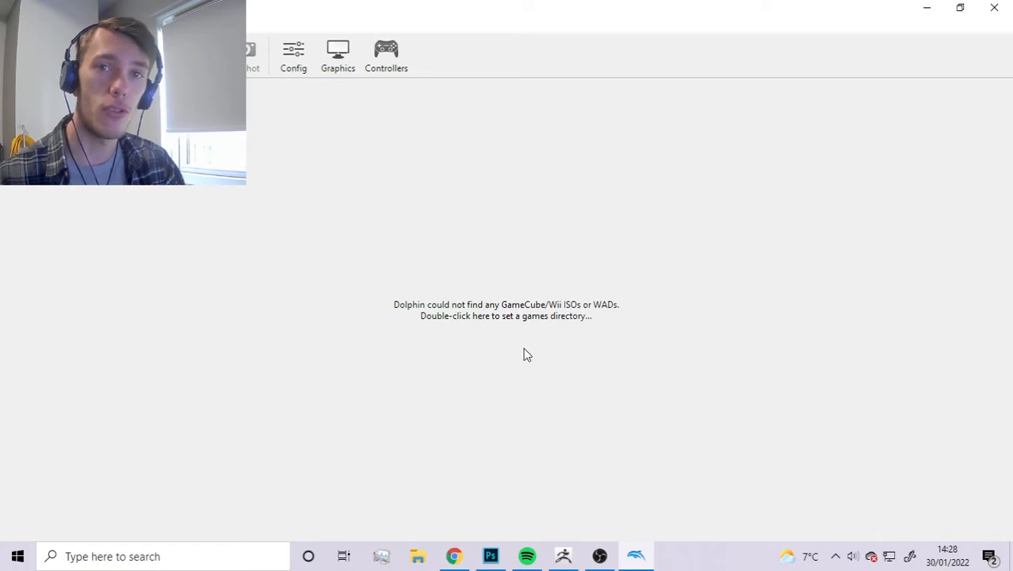
mouse_move(289, 151)
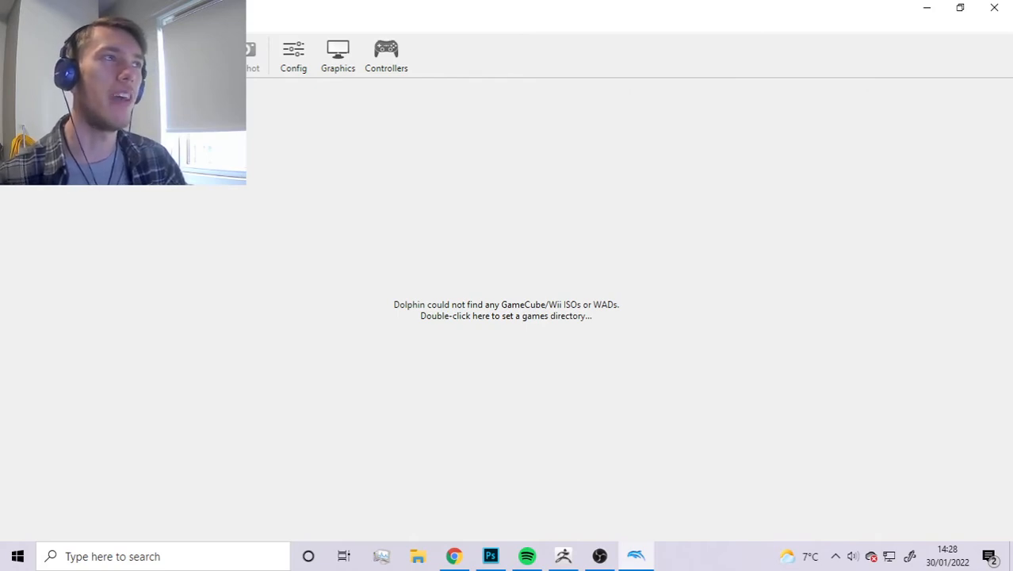
mouse_move(427, 163)
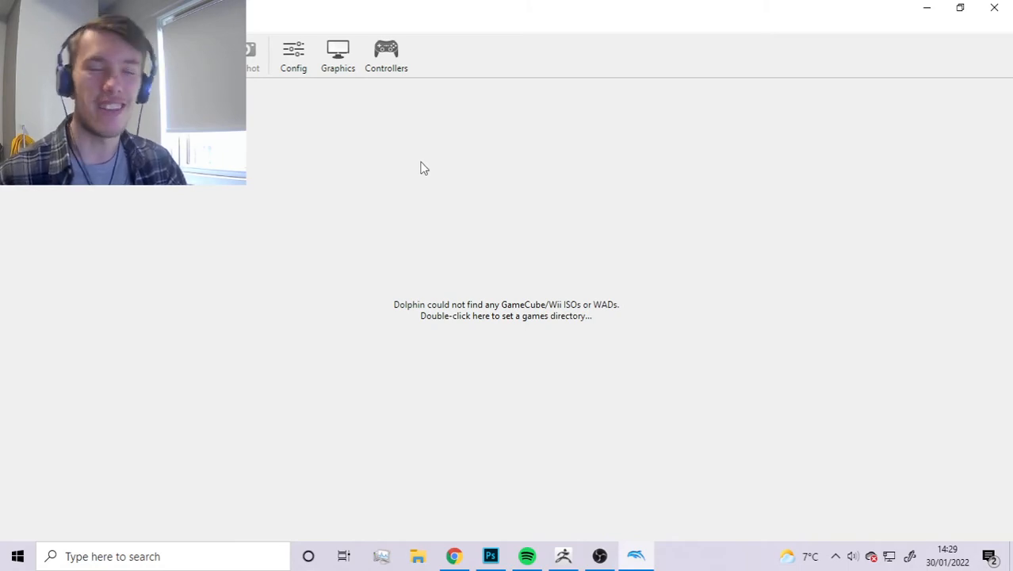
mouse_move(433, 174)
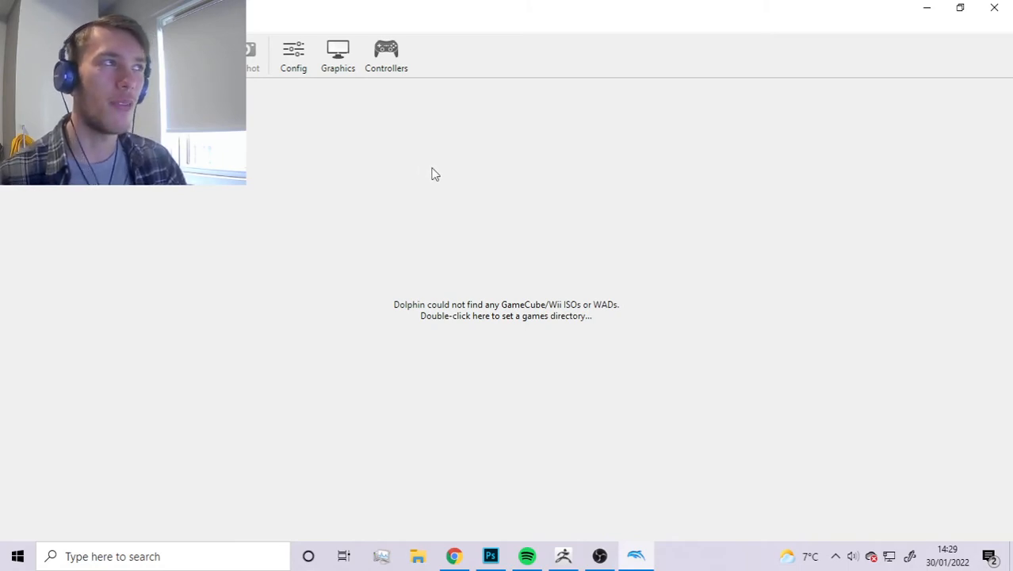
mouse_move(469, 244)
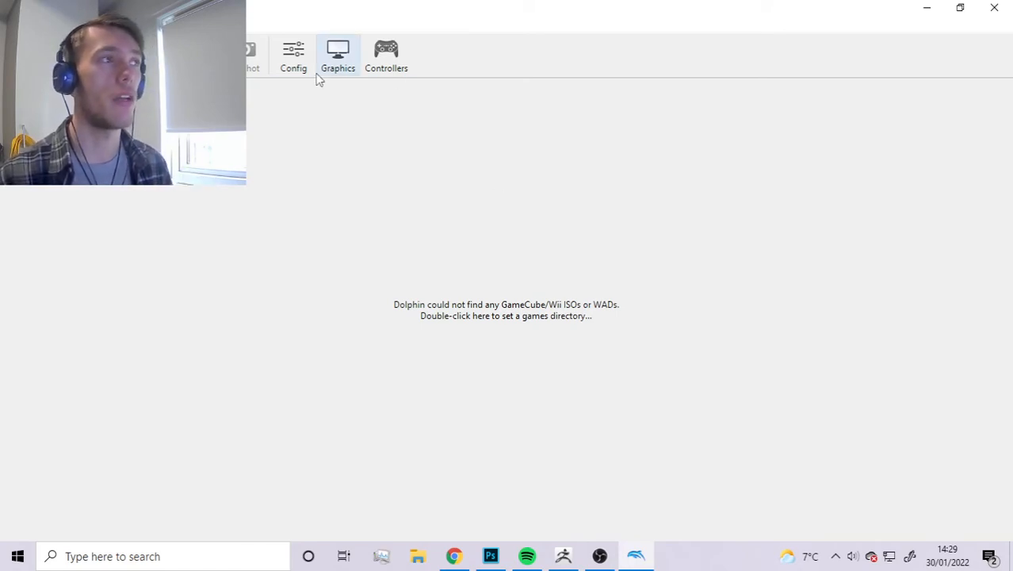
Open and close Dolphin's graphics configuration window twice
left_click(338, 47)
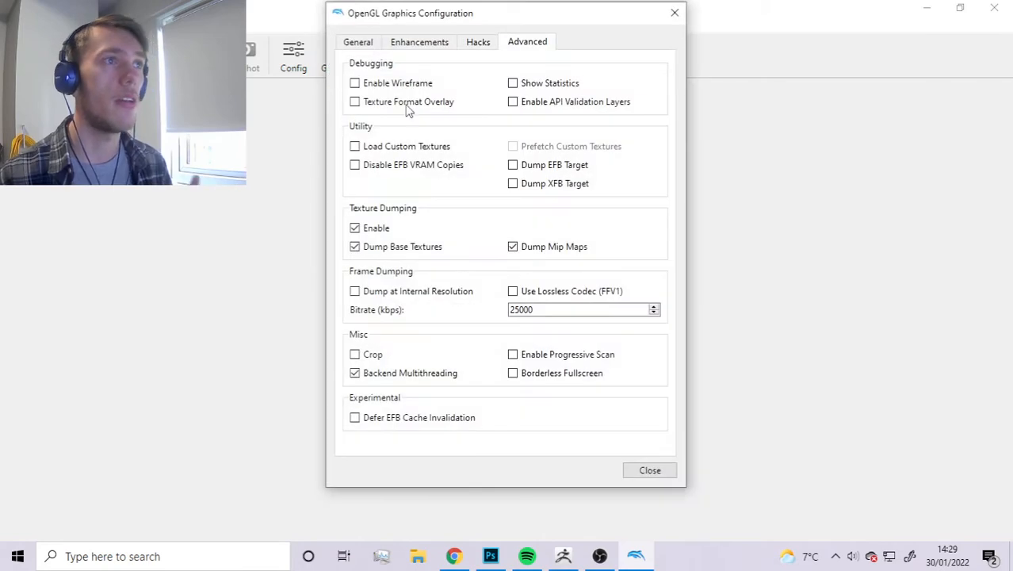
mouse_move(331, 221)
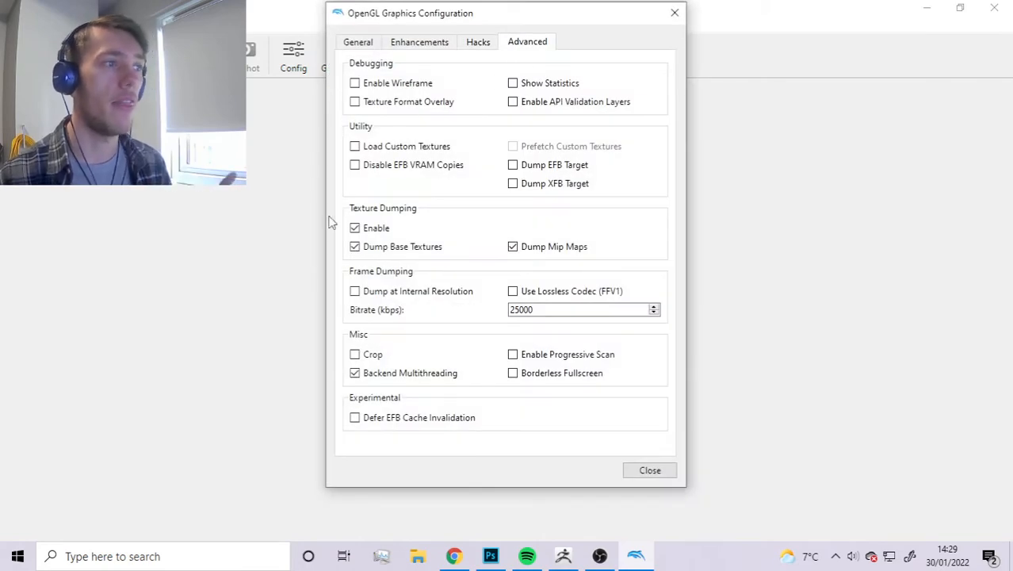
left_click(354, 227)
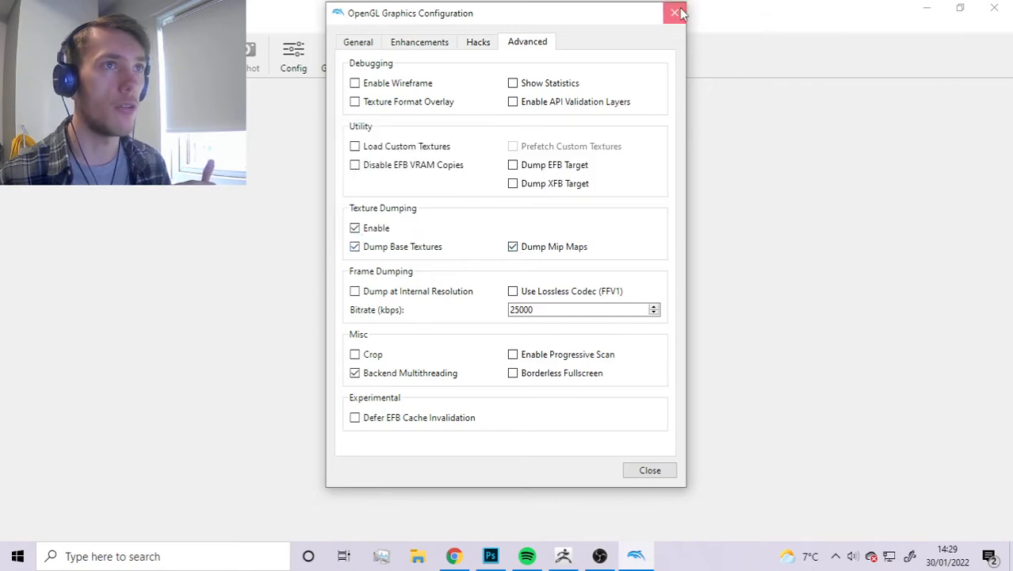
left_click(671, 14)
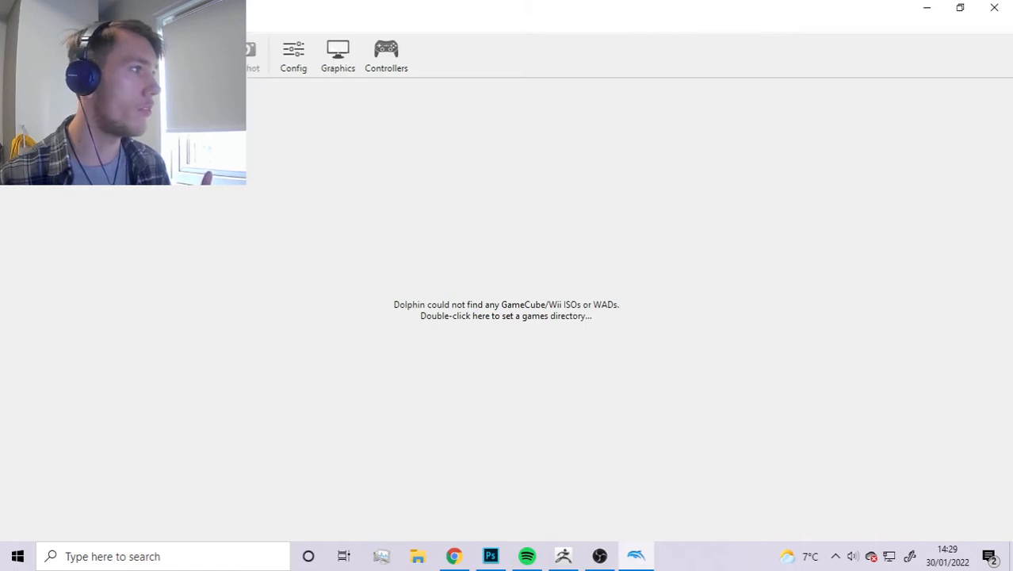
left_click(338, 48)
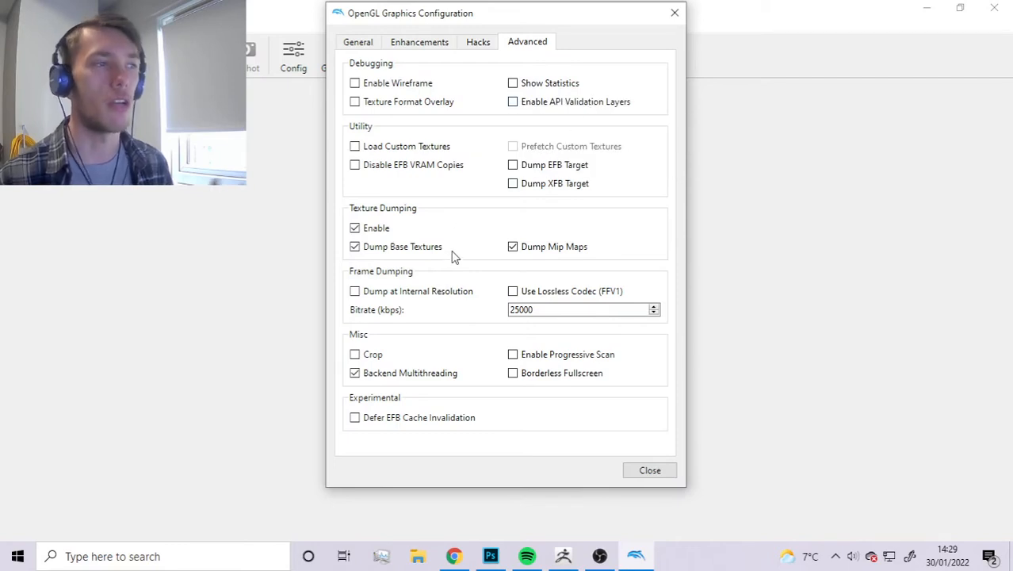
mouse_move(354, 228)
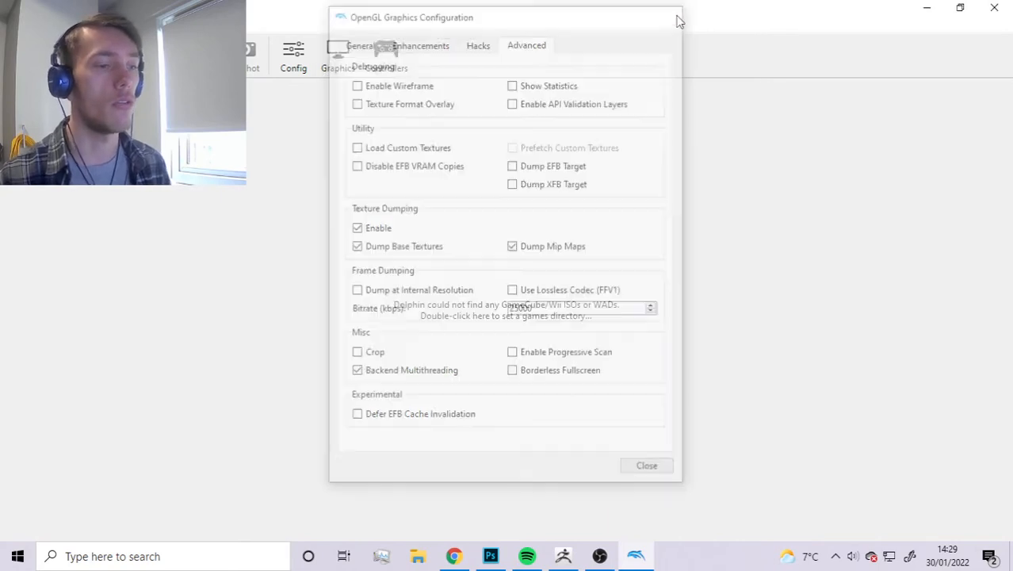
left_click(646, 466)
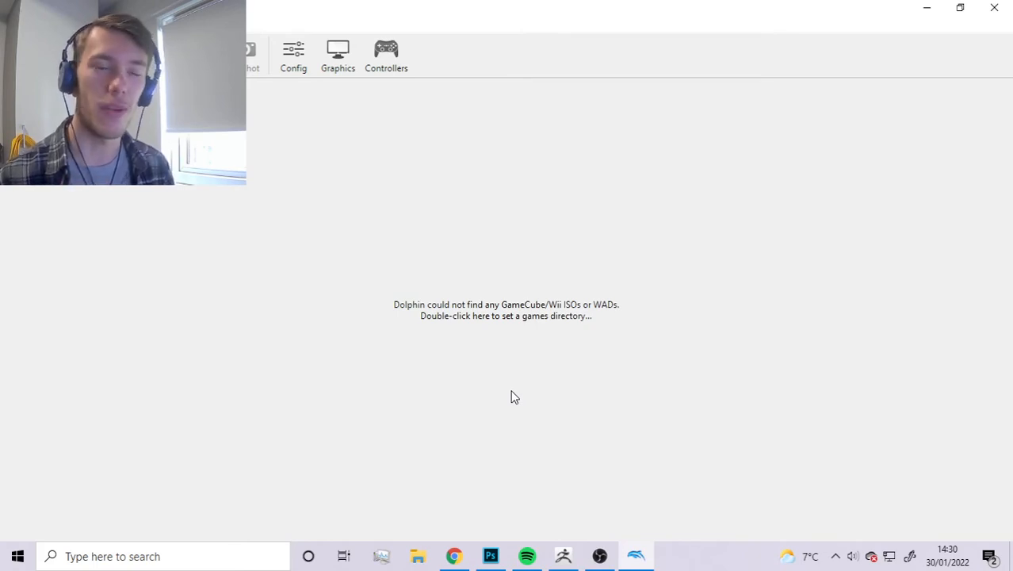
Open Documents\Dolphin Emulator\Dump\Textures in File Explorer
left_click(425, 555)
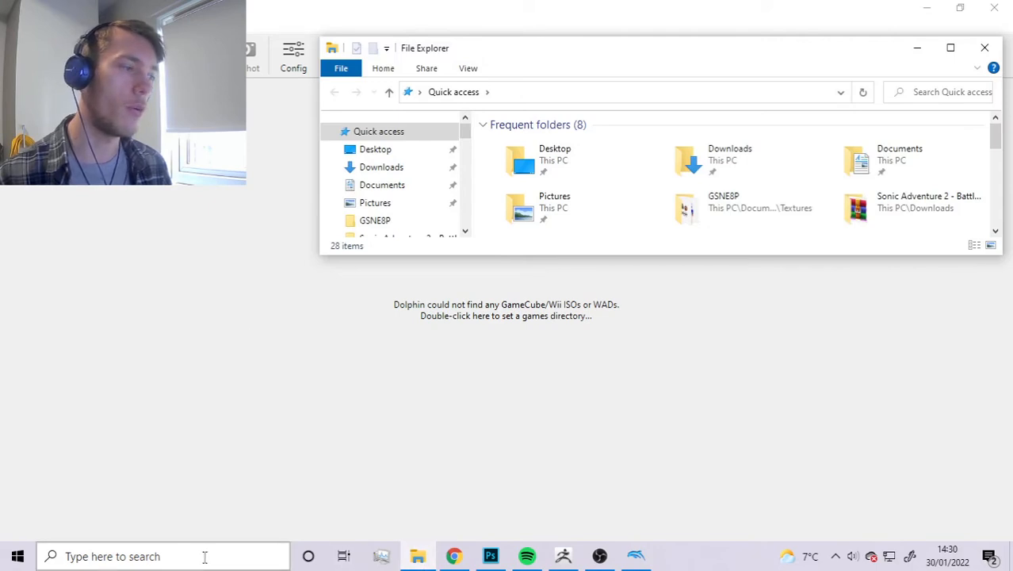
mouse_move(549, 438)
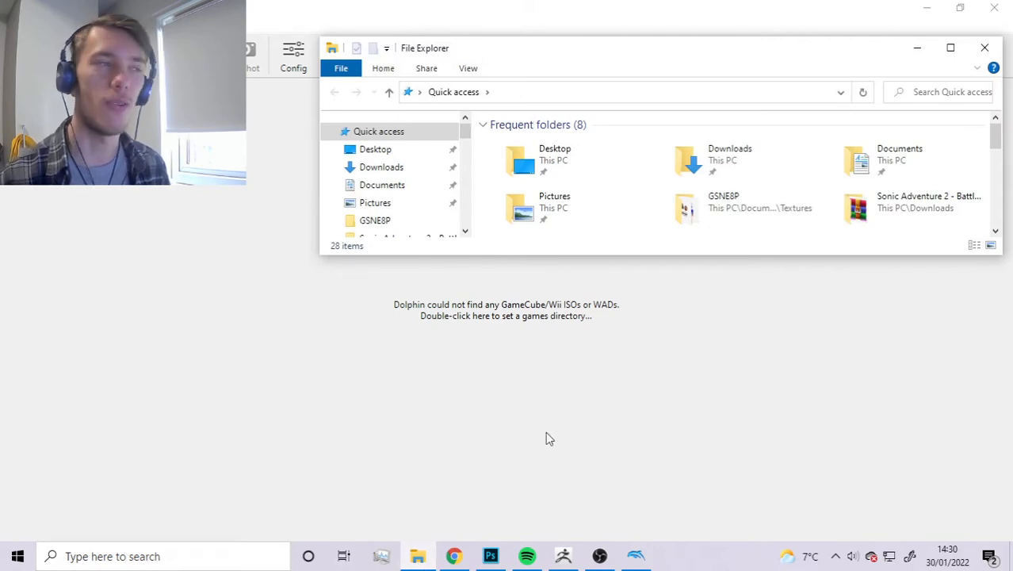
left_click(382, 185)
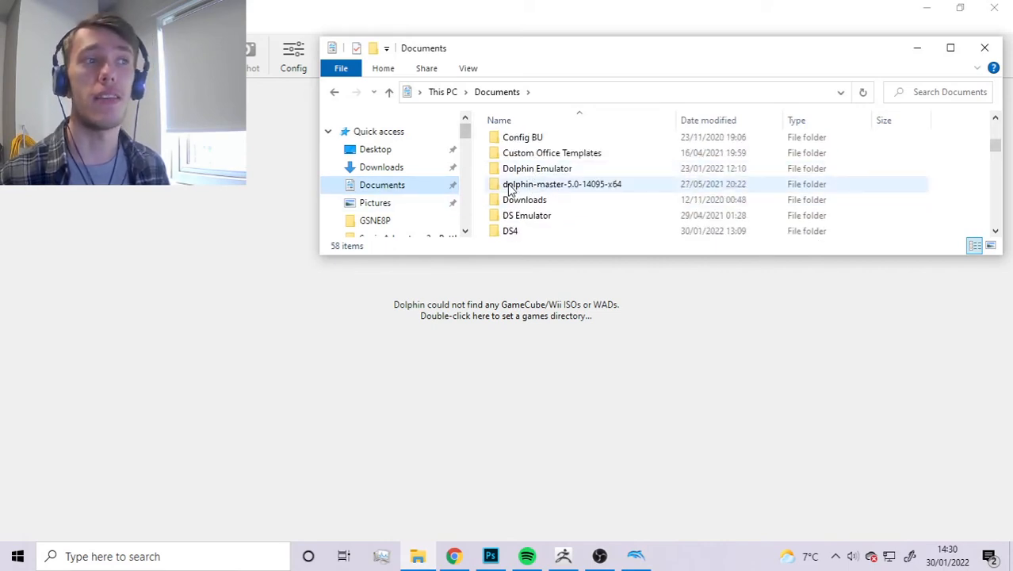
double_click(538, 168)
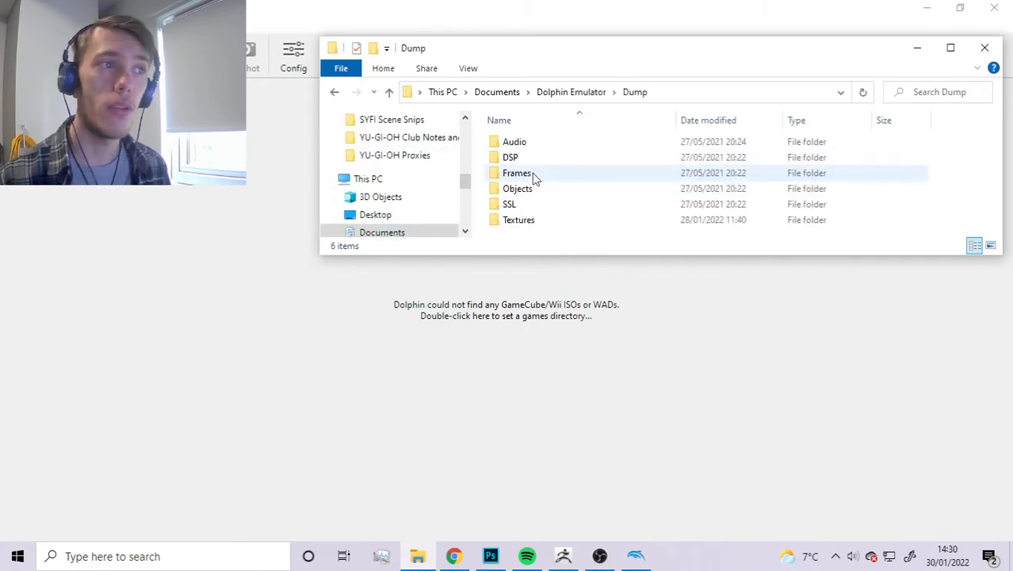
double_click(519, 220)
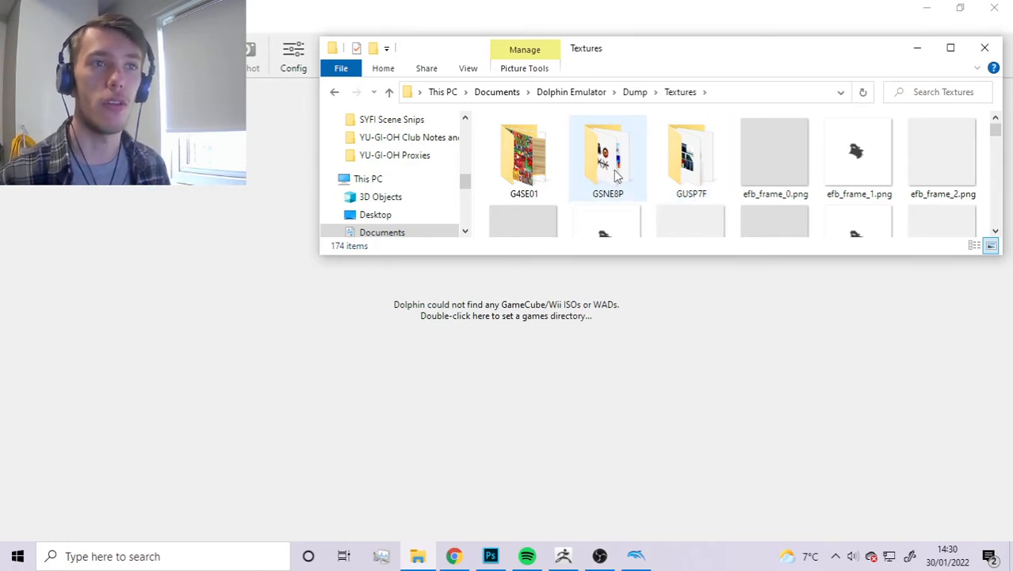
mouse_move(614, 184)
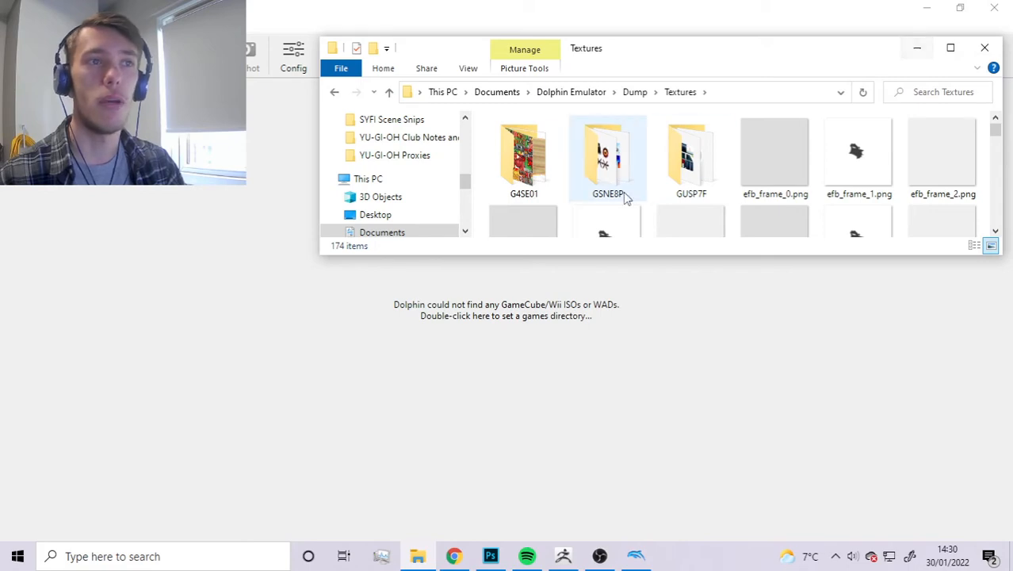
double_click(607, 155)
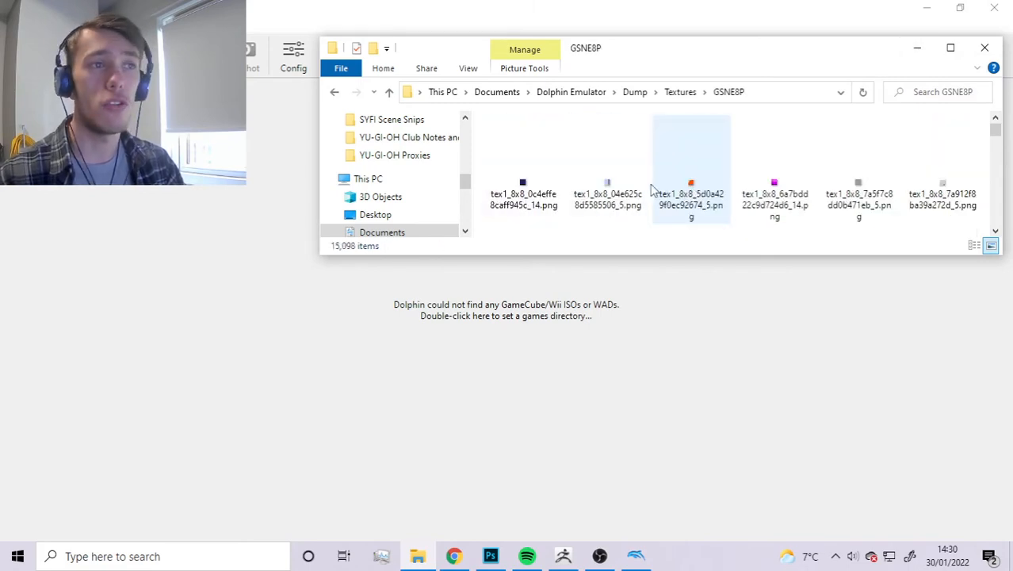
scroll("down", 3)
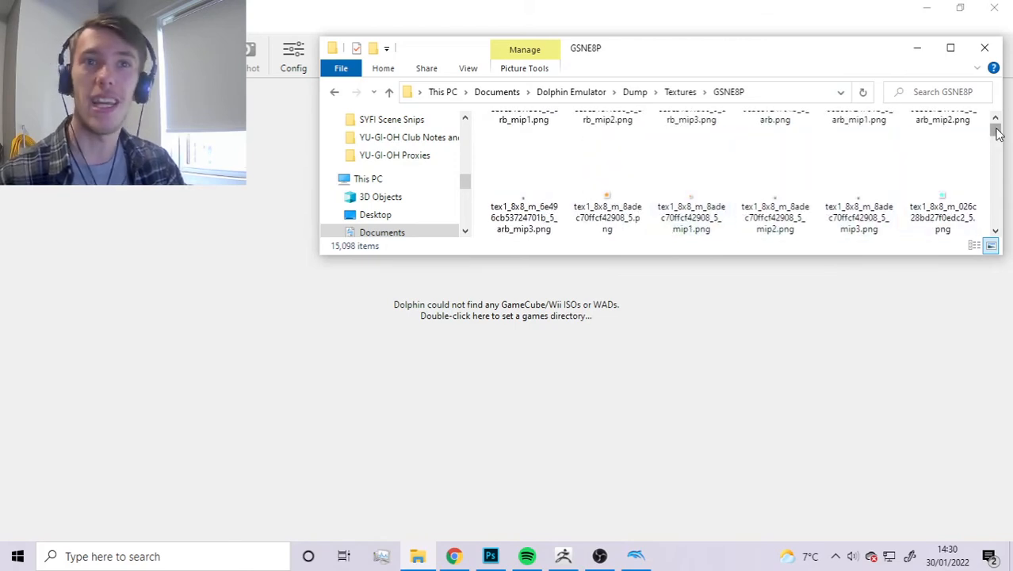
scroll("down", 3)
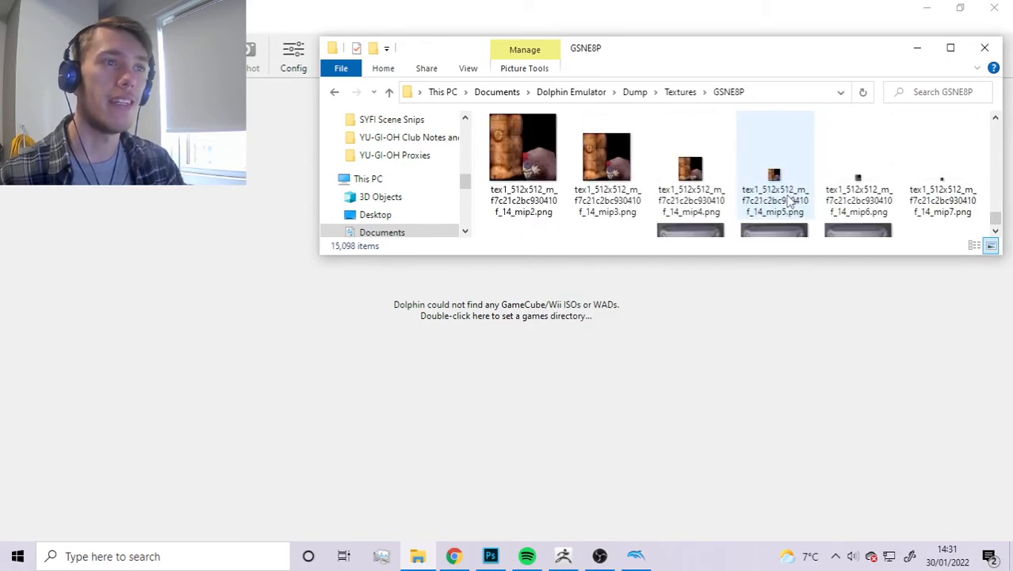
scroll("down", 3)
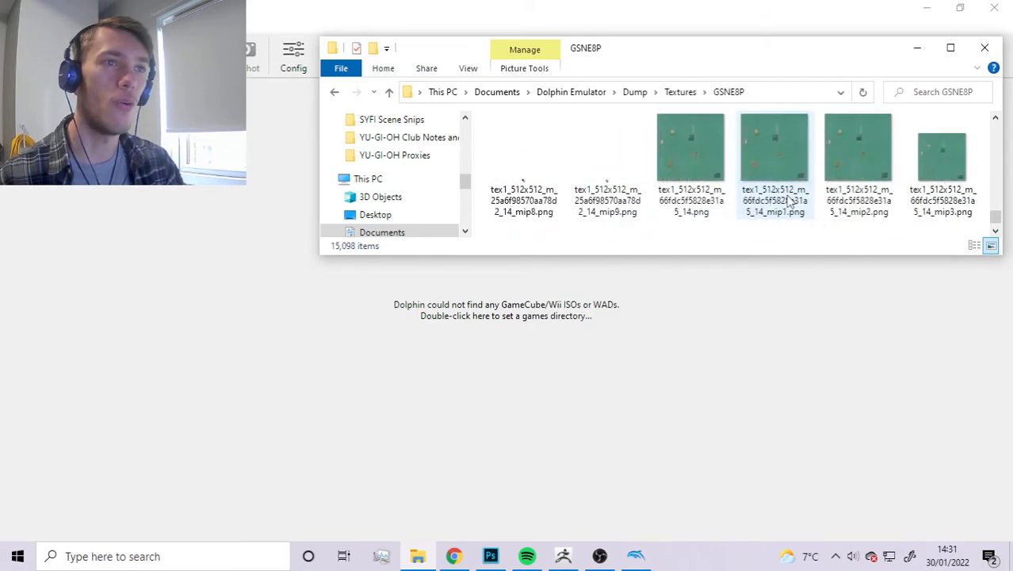
scroll("down", 3)
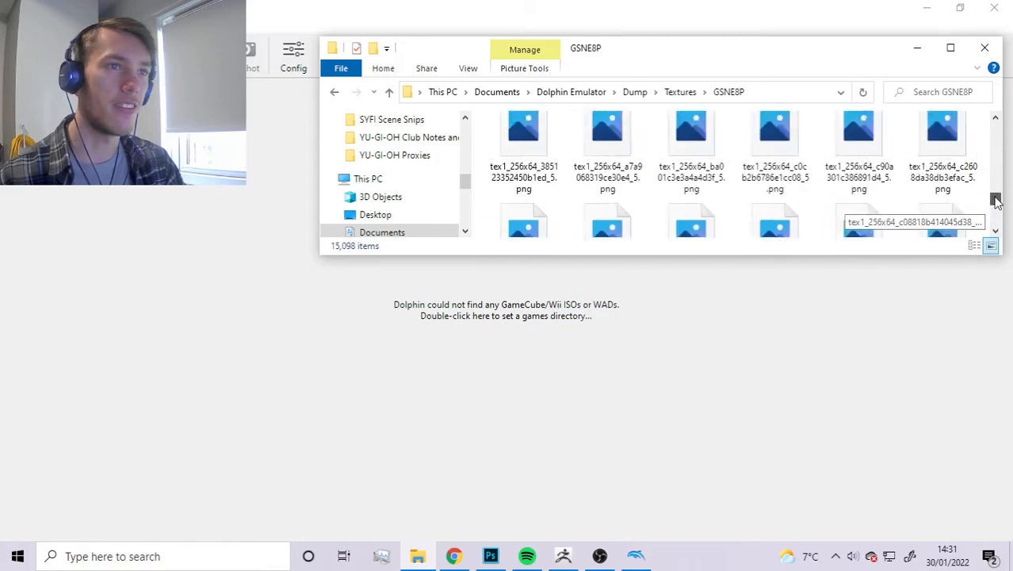
scroll("down", 3)
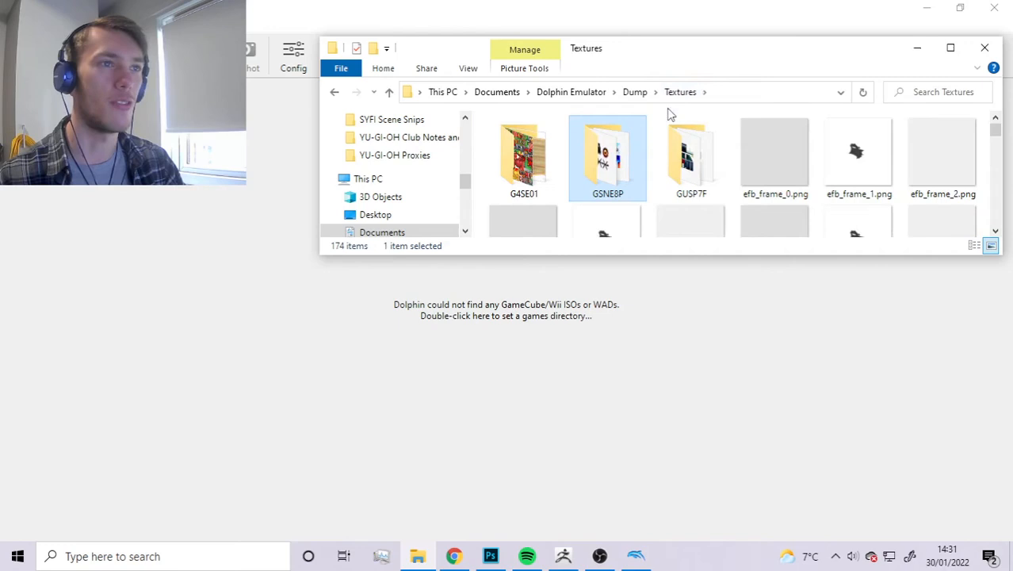
mouse_move(608, 159)
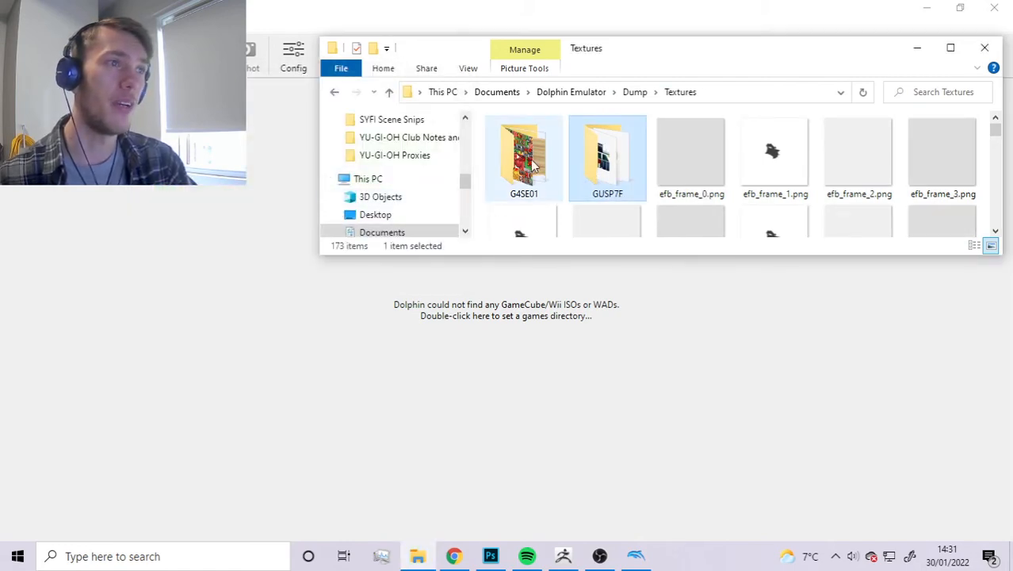
Select the GUSP7F folder, then minimize the Textures window to return to Dolphin
left_click(607, 155)
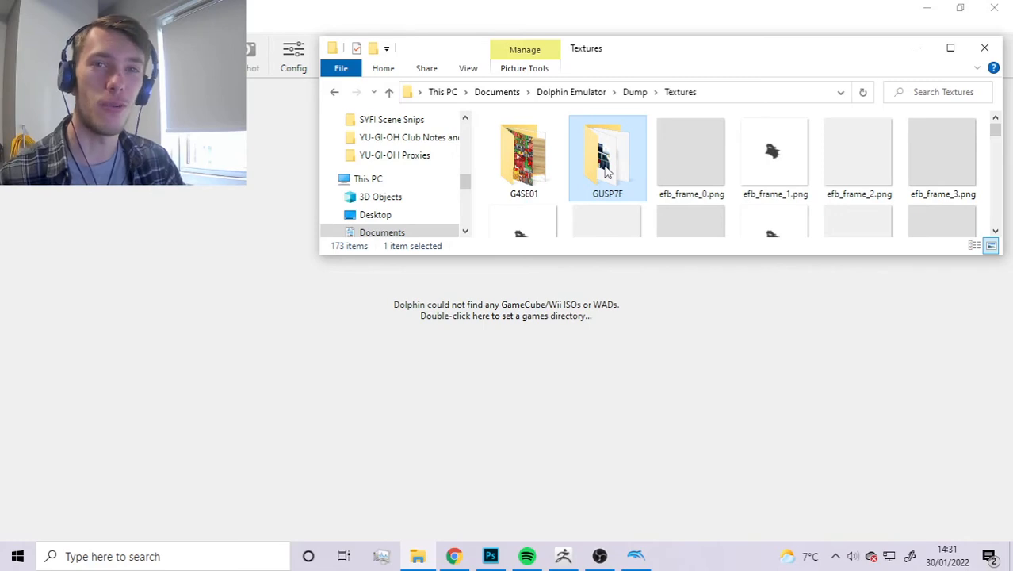
mouse_move(921, 48)
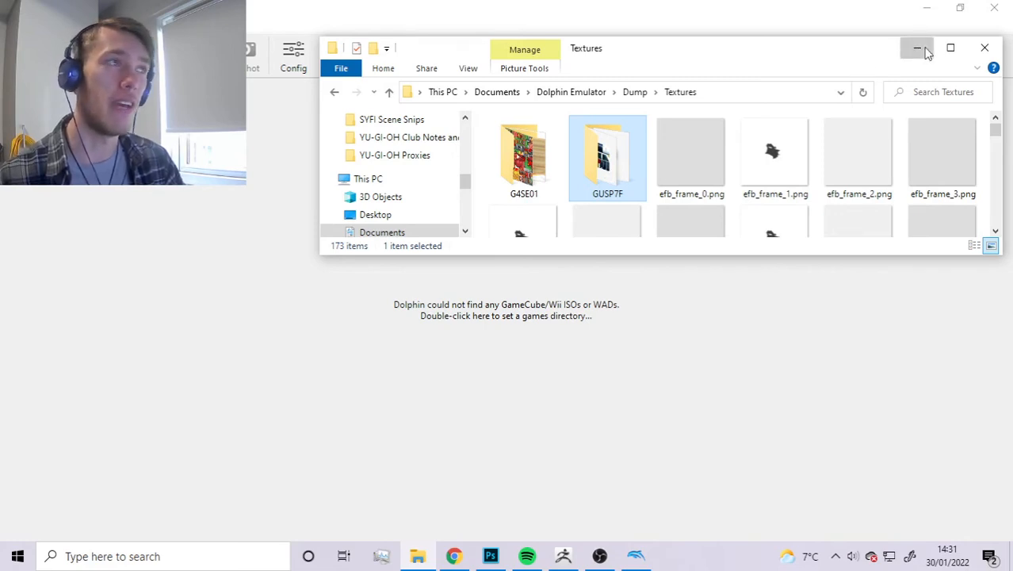
left_click(918, 47)
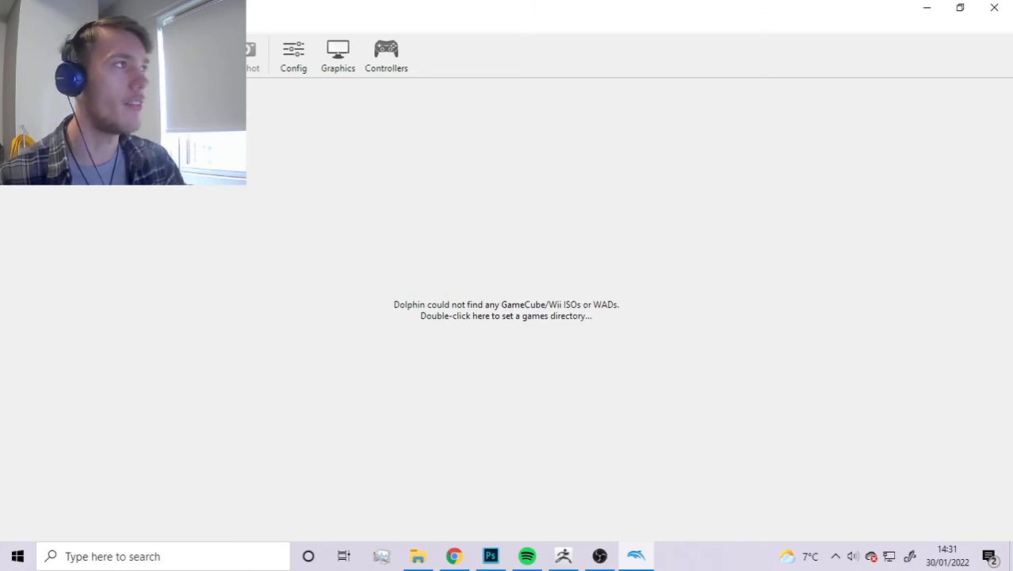
Open and run the Sonic Adventure 2 - Battle game file from Downloads
double_click(503, 310)
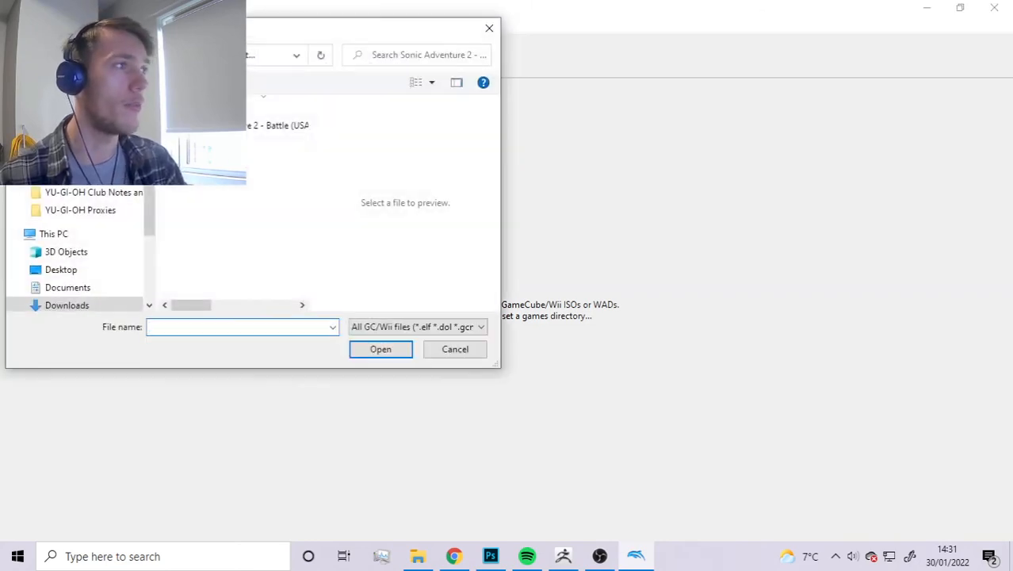
left_click(274, 125)
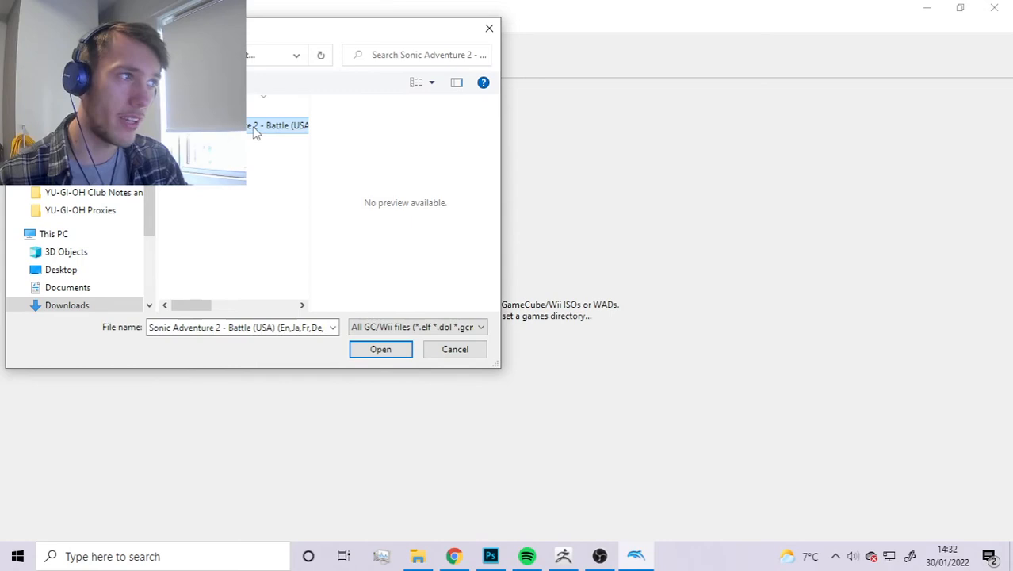
left_click(381, 348)
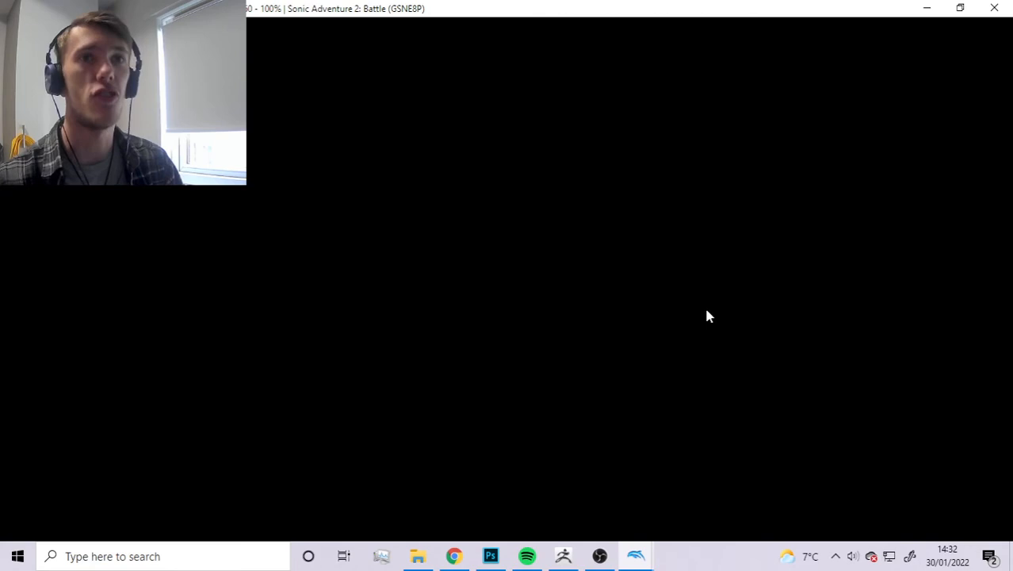
mouse_move(374, 284)
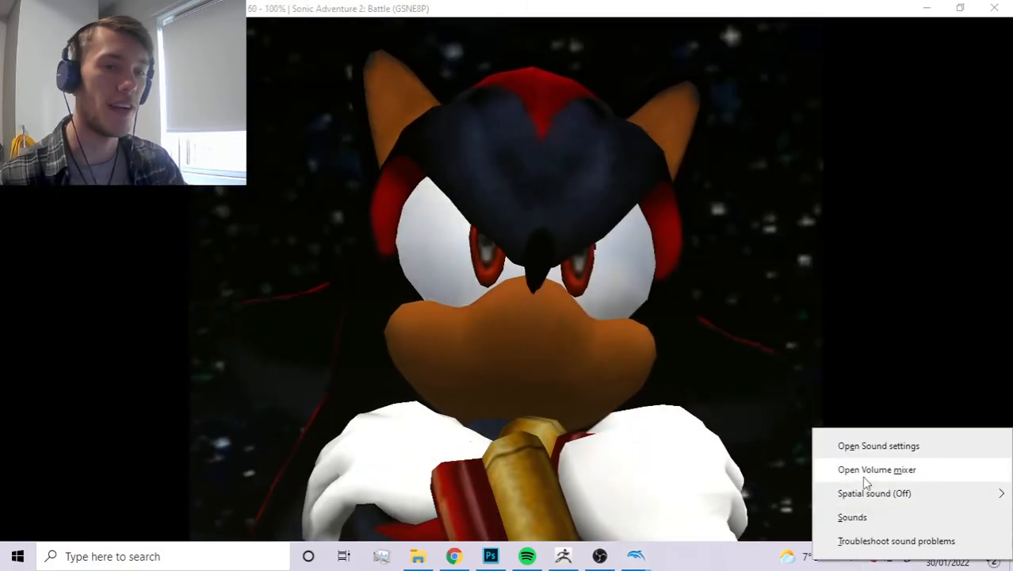
Adjust the Volume mixer while the intro plays to the Press START screen
left_click(888, 469)
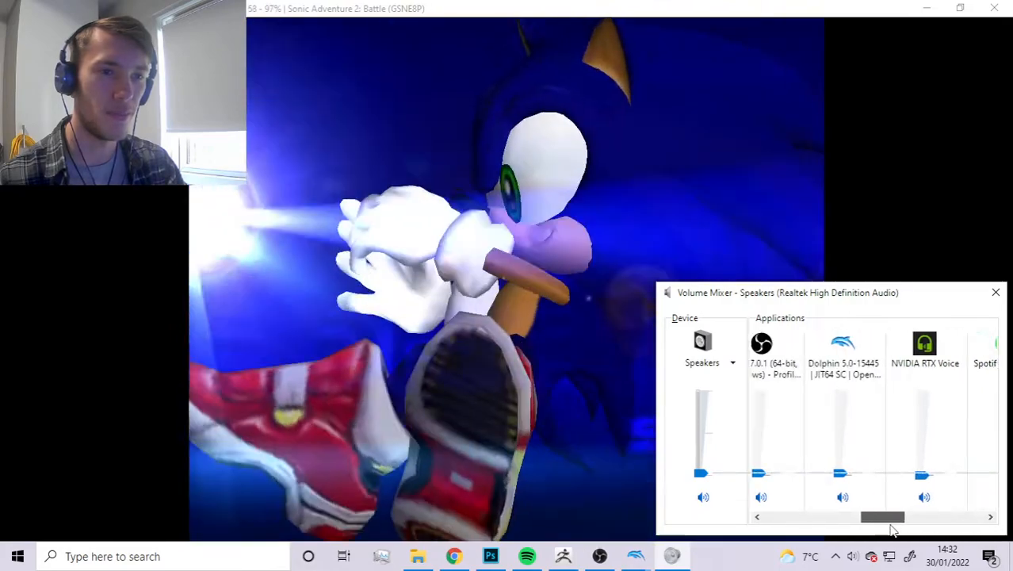
left_click(995, 293)
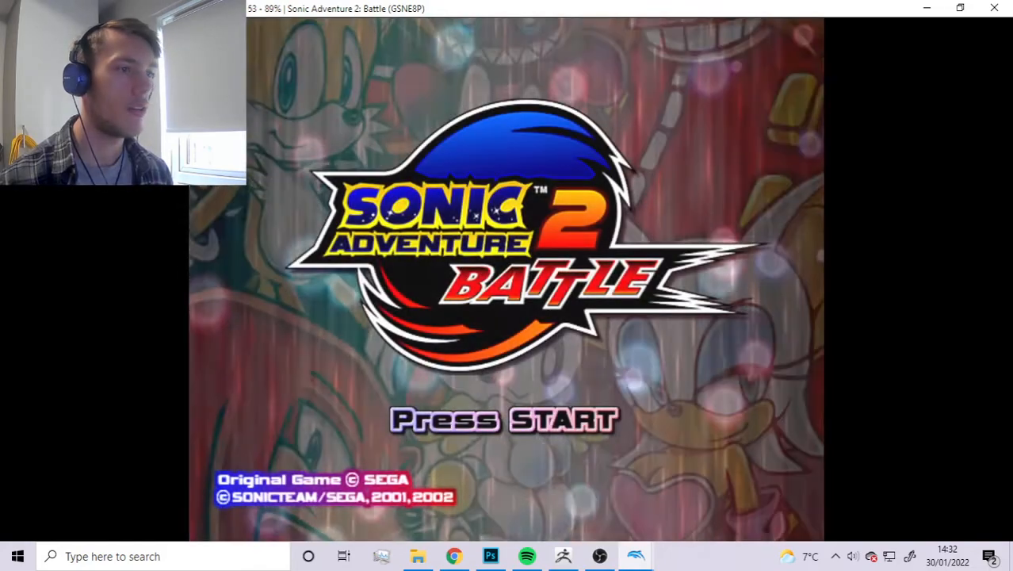
Start the game, enter a stage, then close the game window and confirm stopping emulation
key("enter")
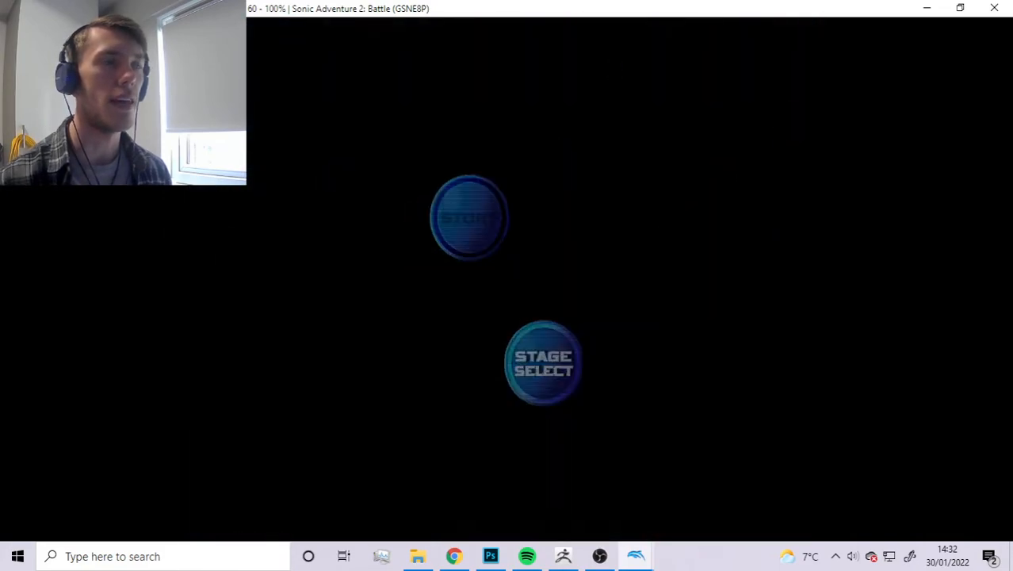
left_click(543, 361)
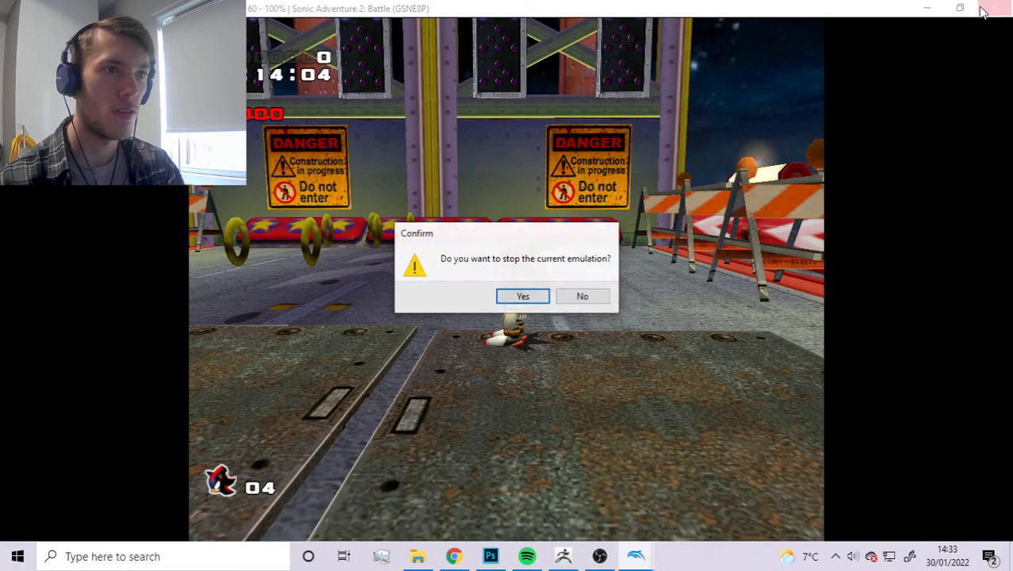
left_click(522, 296)
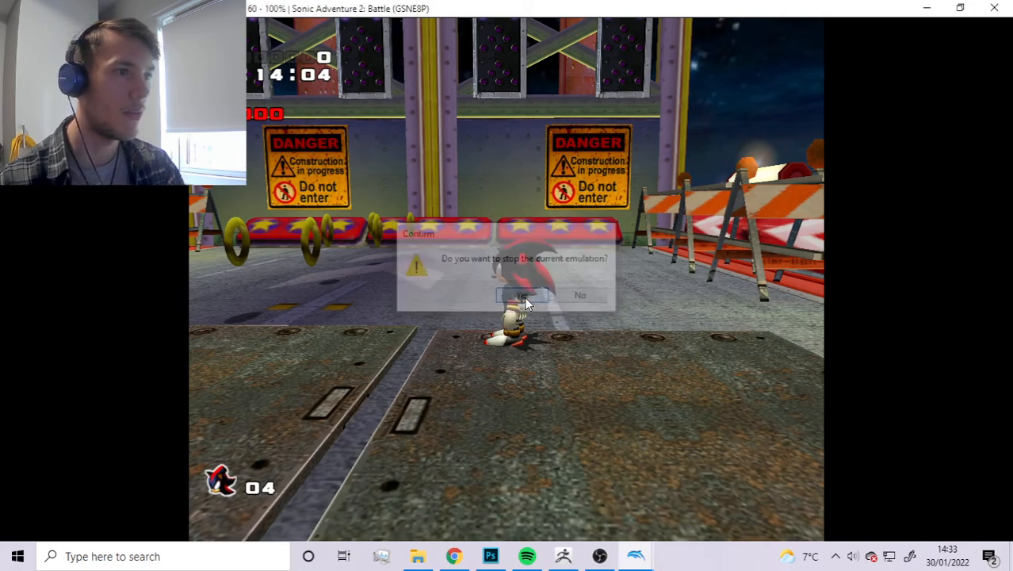
left_click(523, 295)
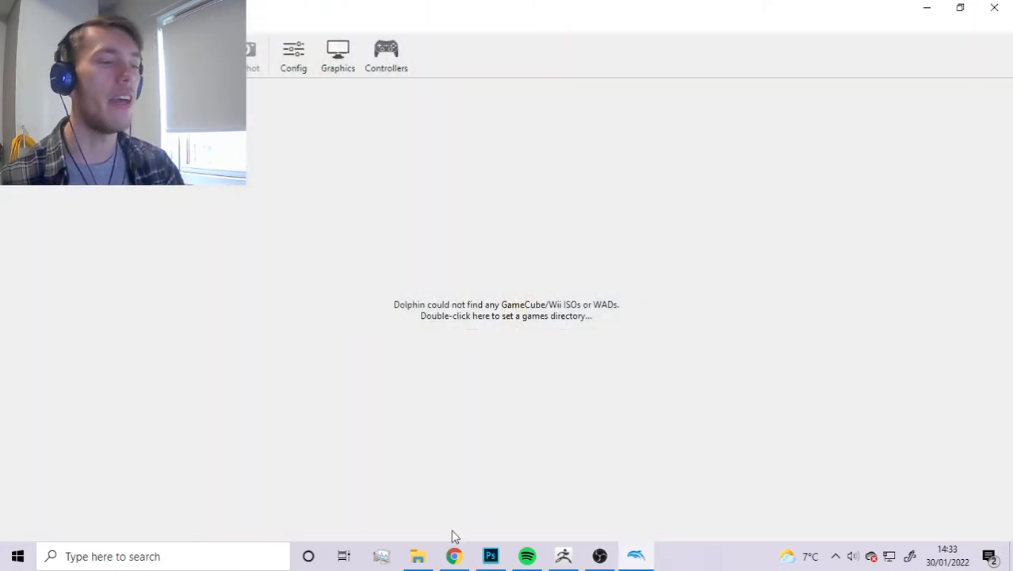
Navigate up to Dolphin Emulator\Dump\Textures and open the new GSNE8P folder
left_click(429, 556)
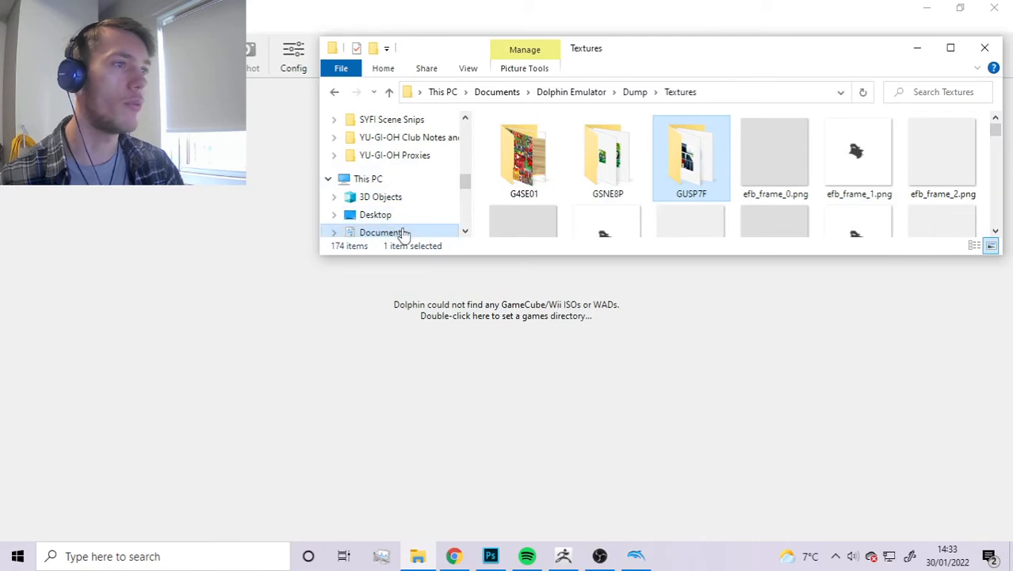
left_click(571, 91)
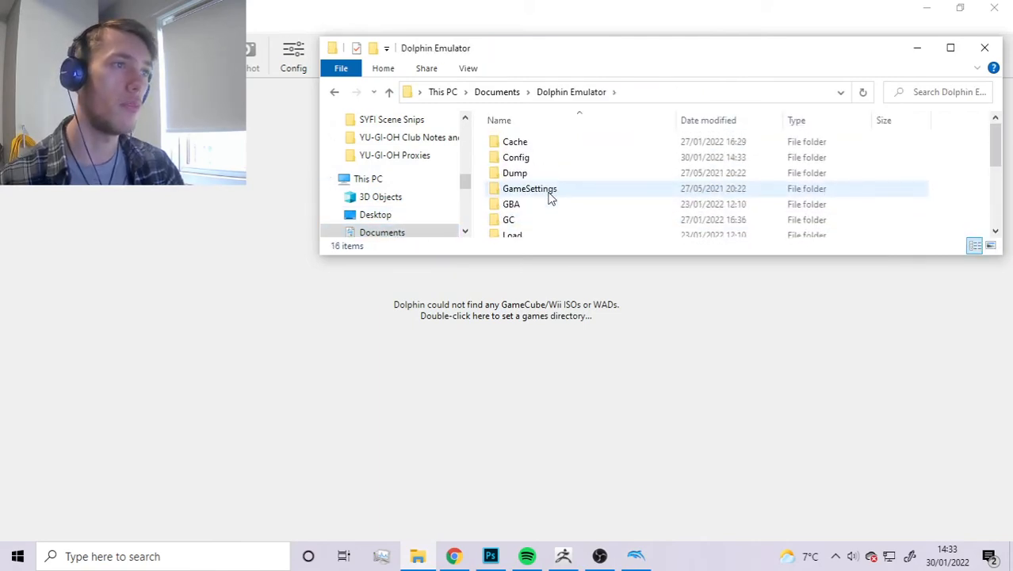
double_click(514, 172)
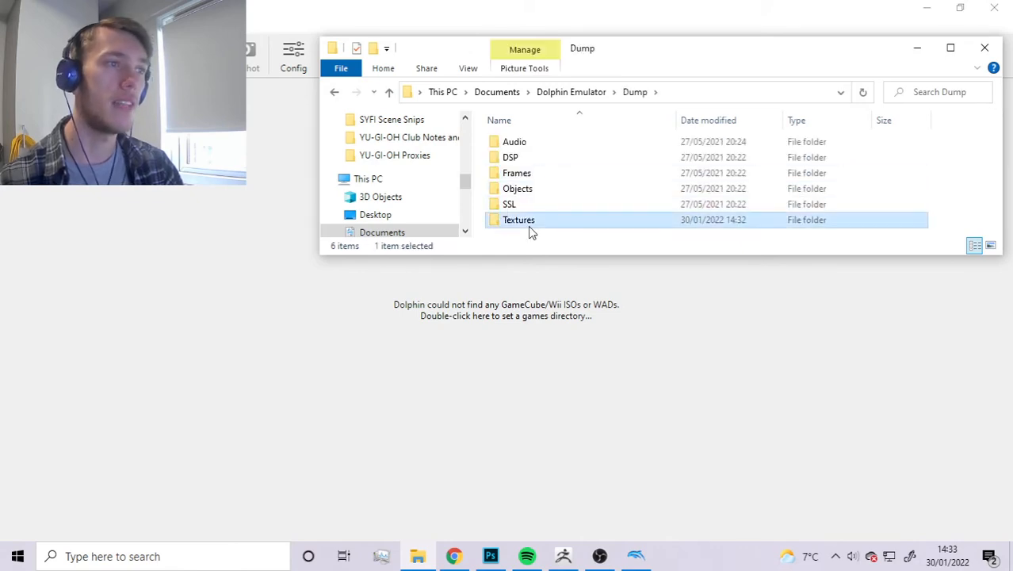
double_click(518, 219)
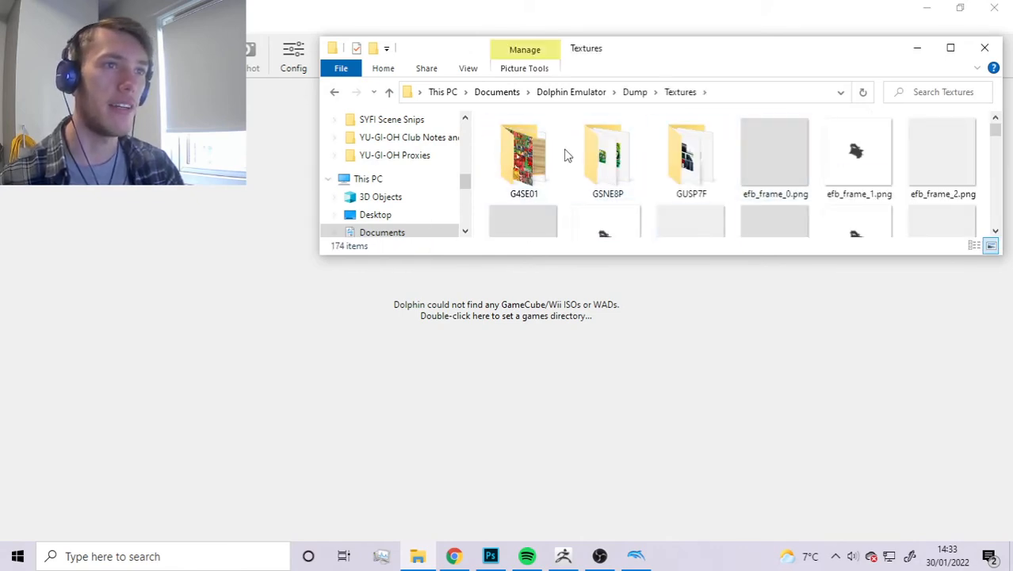
left_click(608, 159)
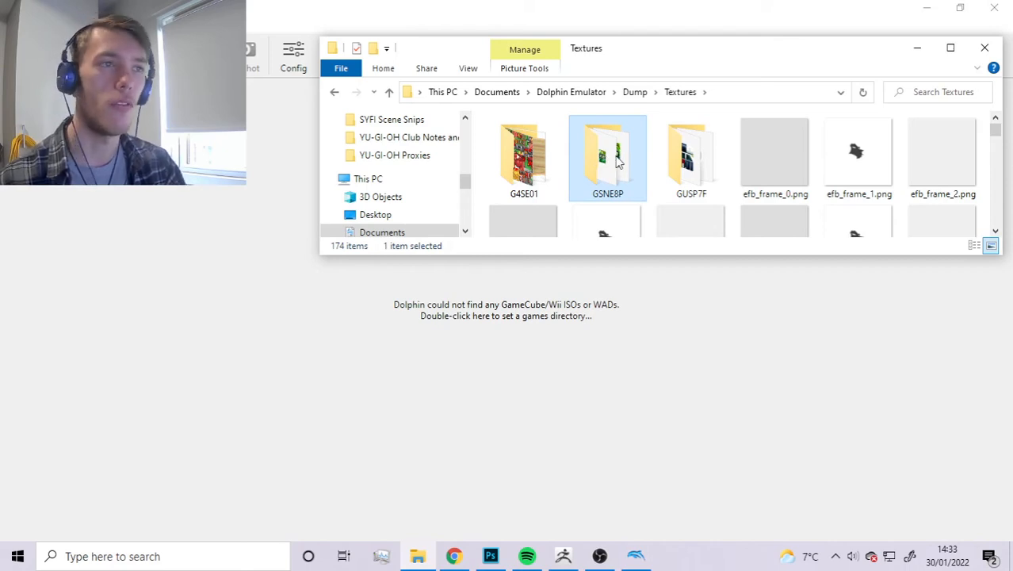
double_click(608, 154)
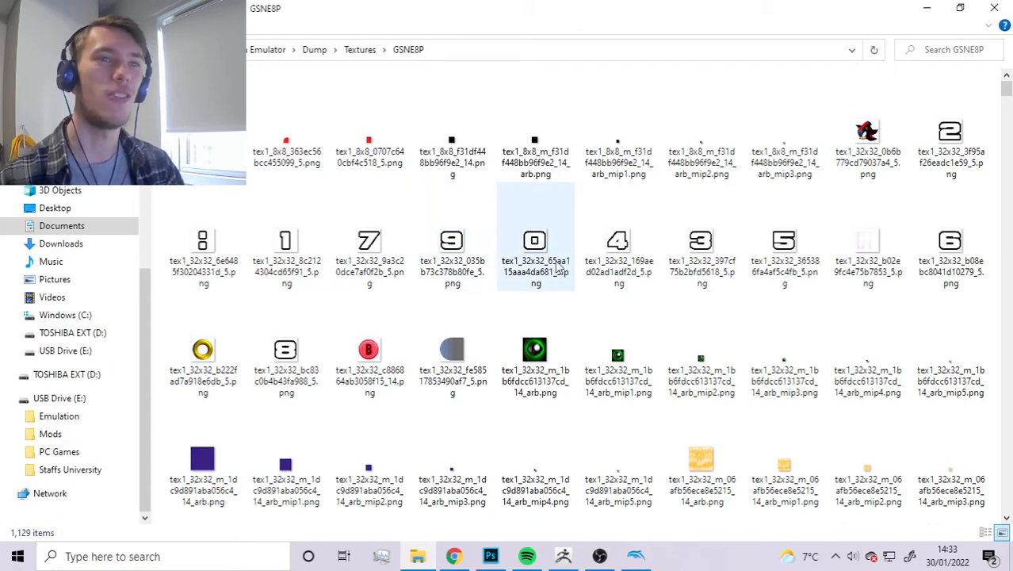
scroll("down", 3)
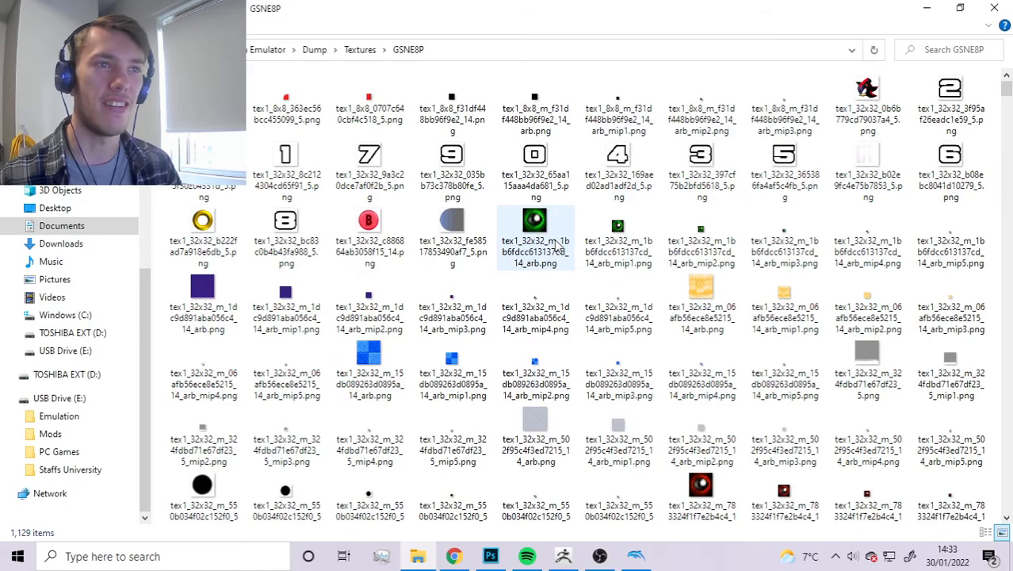
scroll("down", 3)
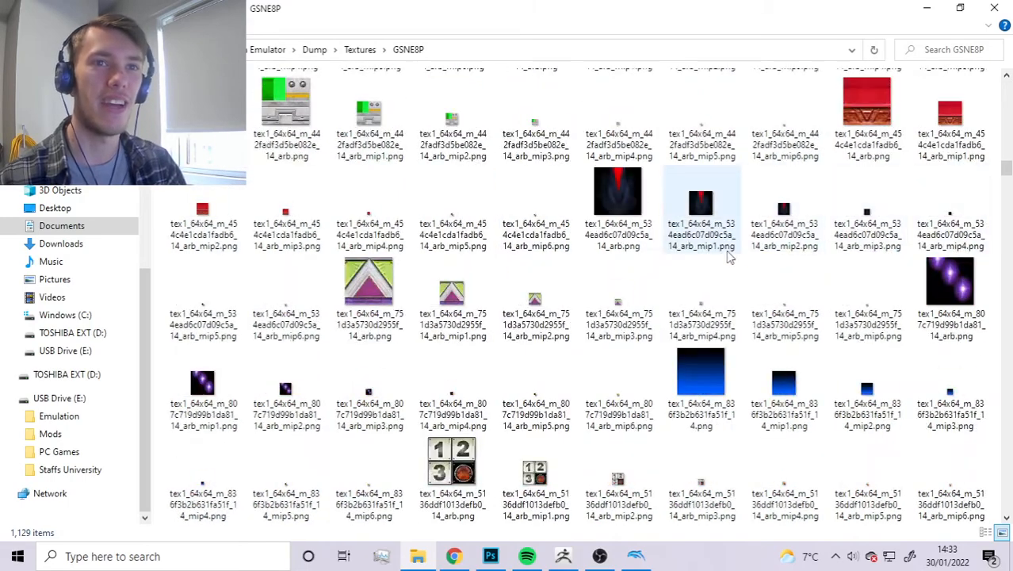
scroll("down", 3)
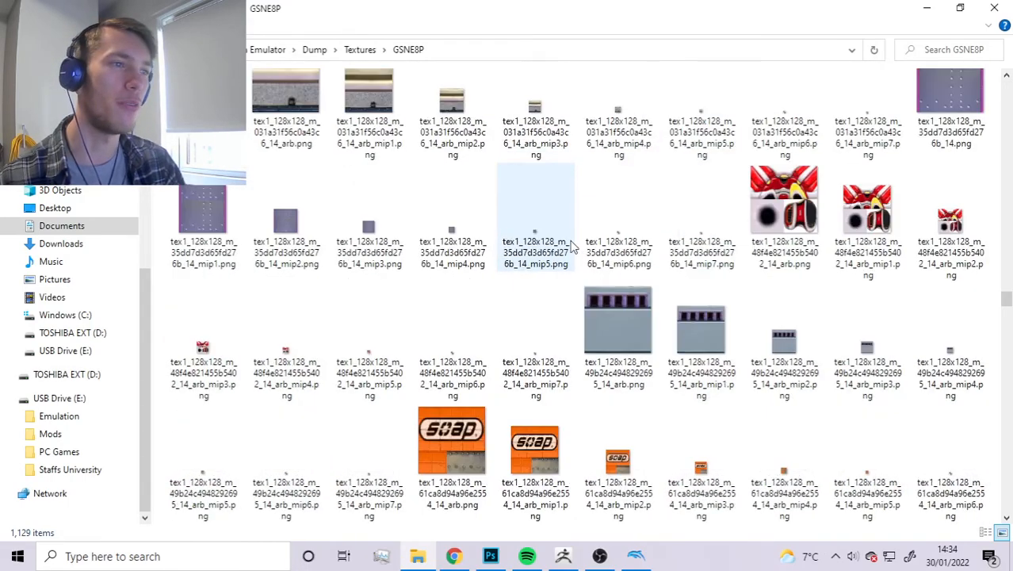
scroll("down", 3)
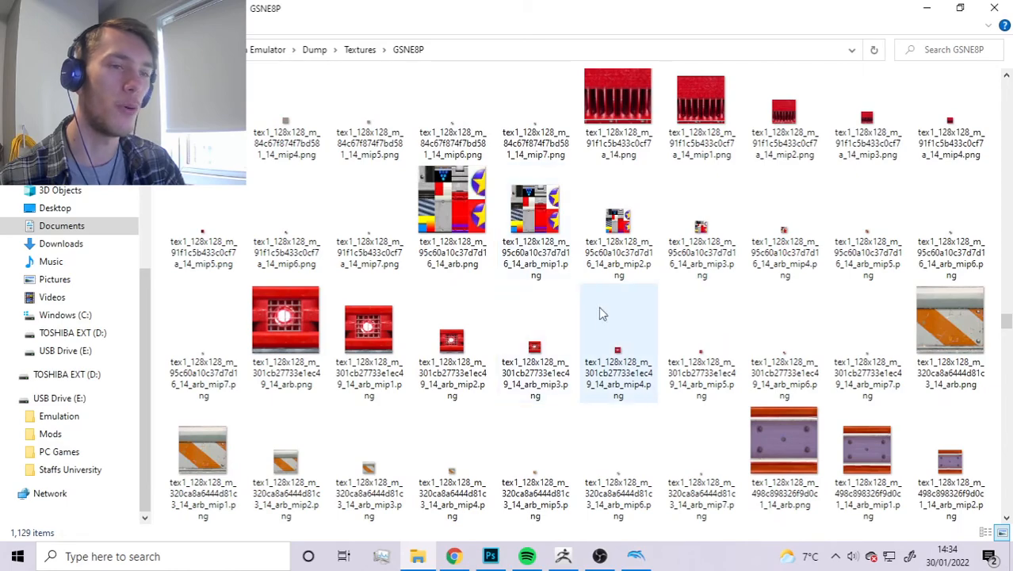
scroll("down", 3)
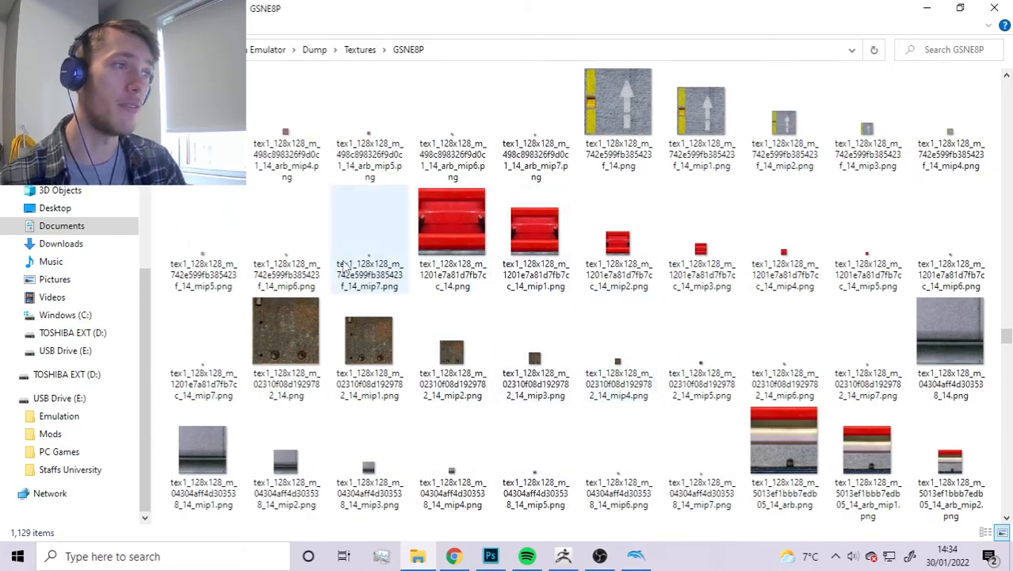
scroll("down", 3)
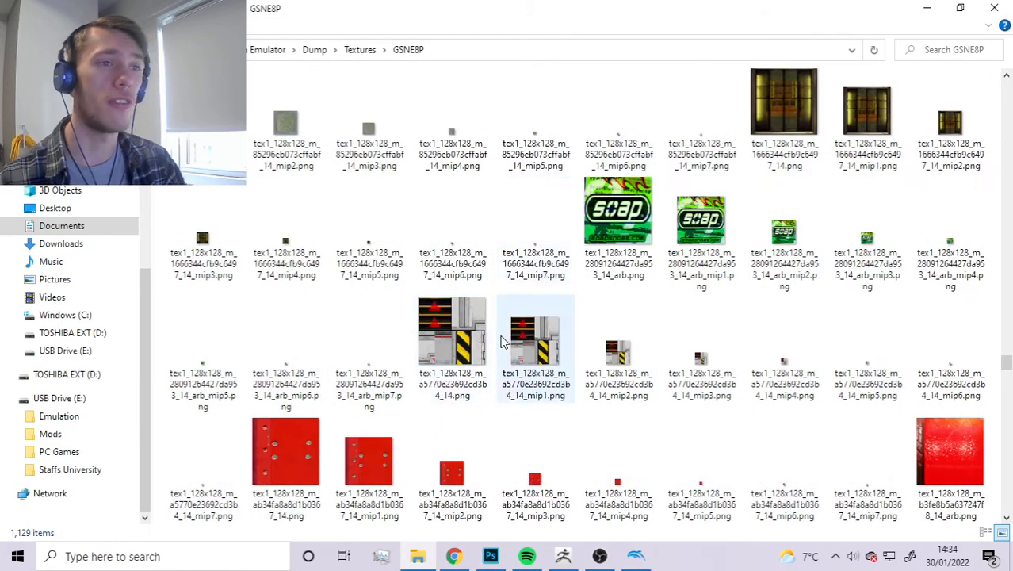
scroll("down", 3)
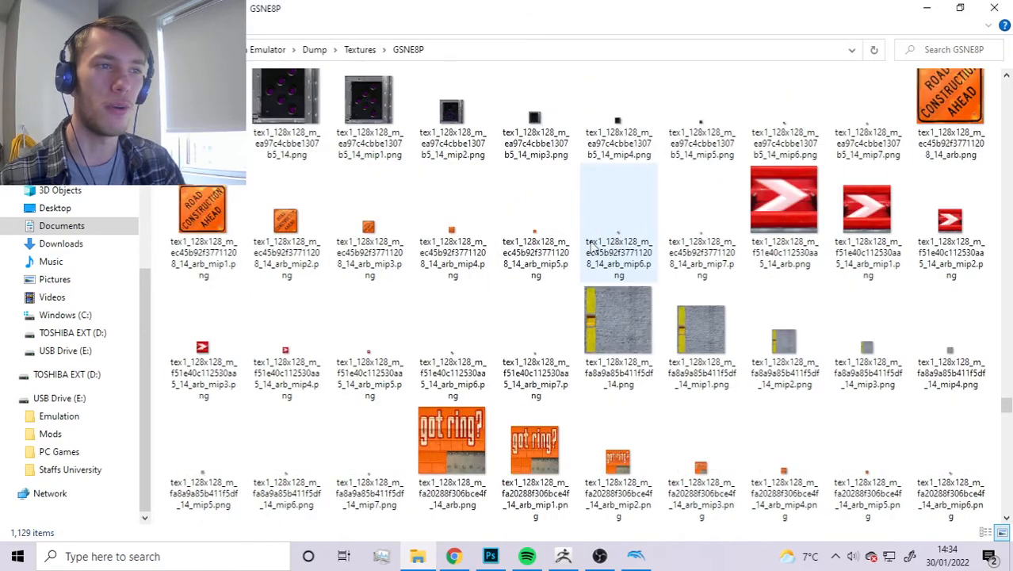
scroll("down", 3)
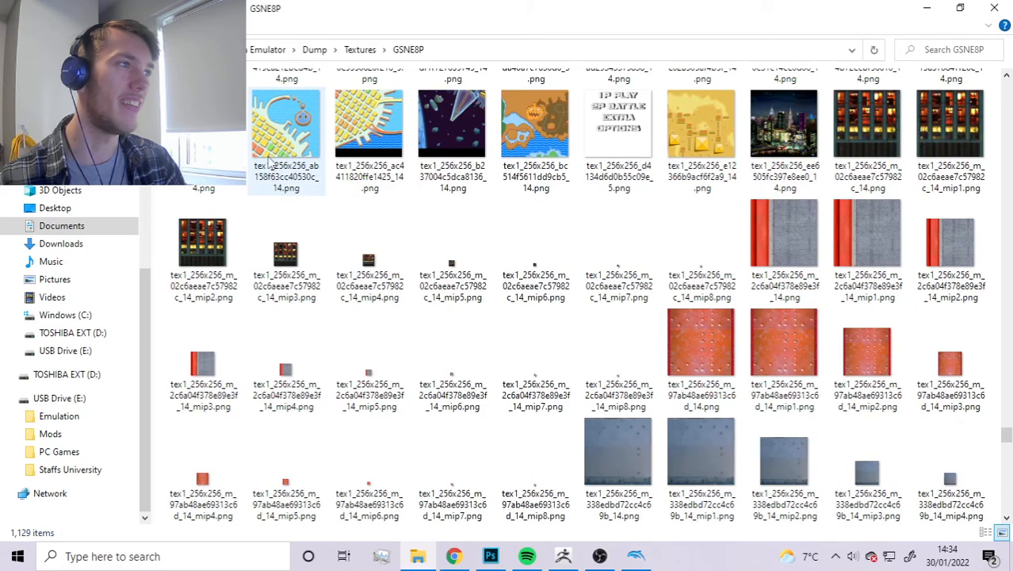
left_click(287, 123)
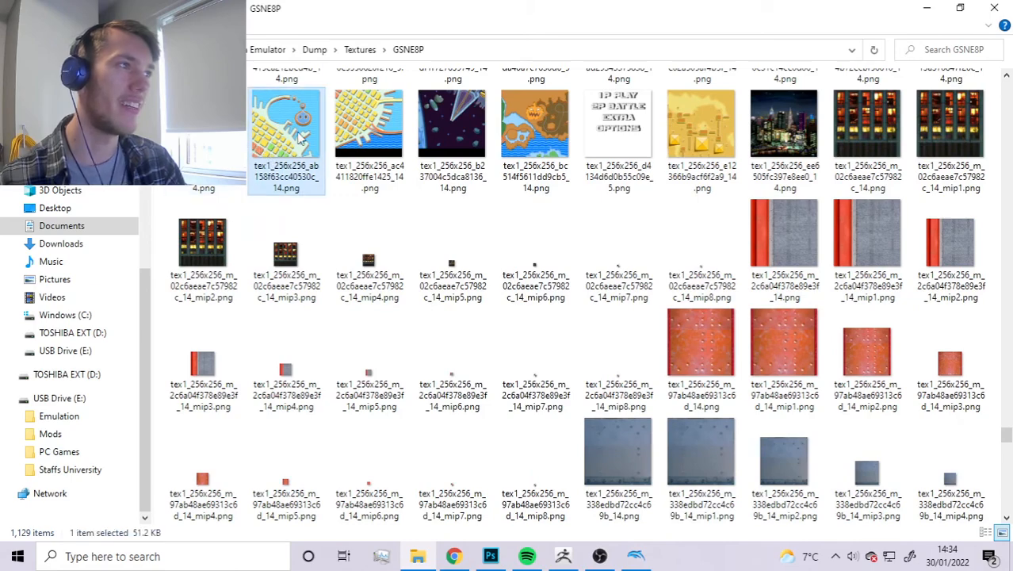
double_click(286, 123)
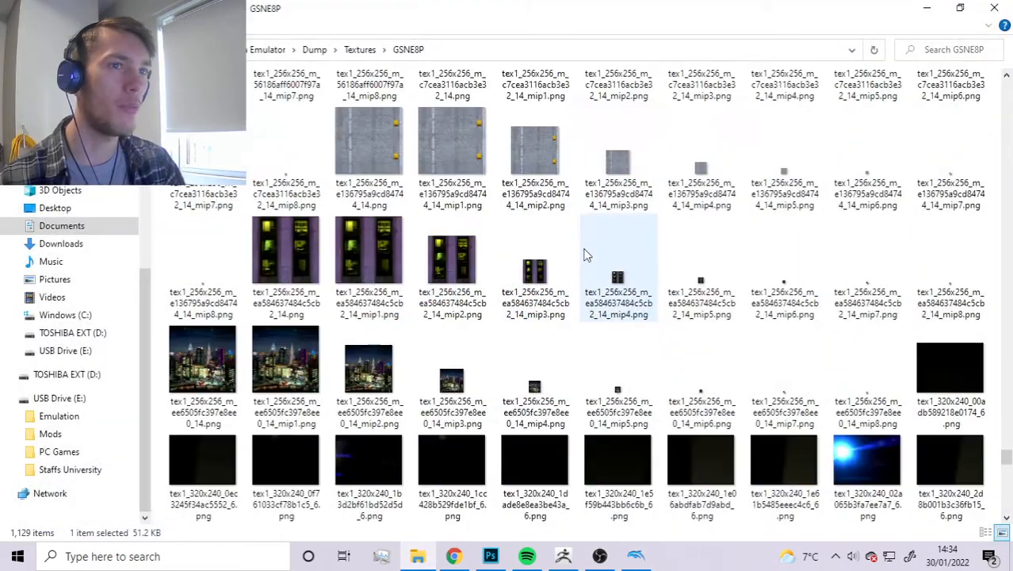
scroll("down", 3)
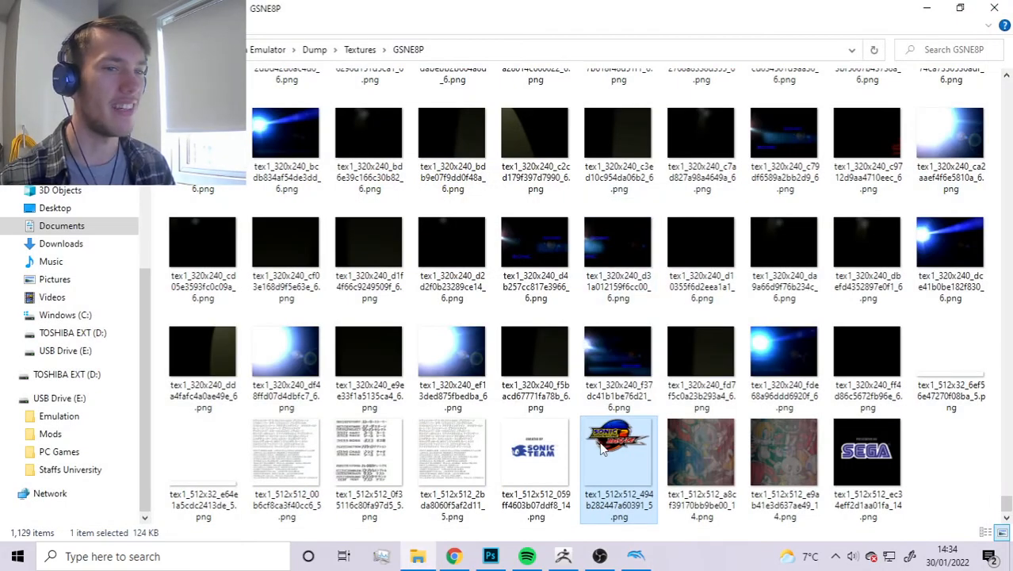
scroll("down", 3)
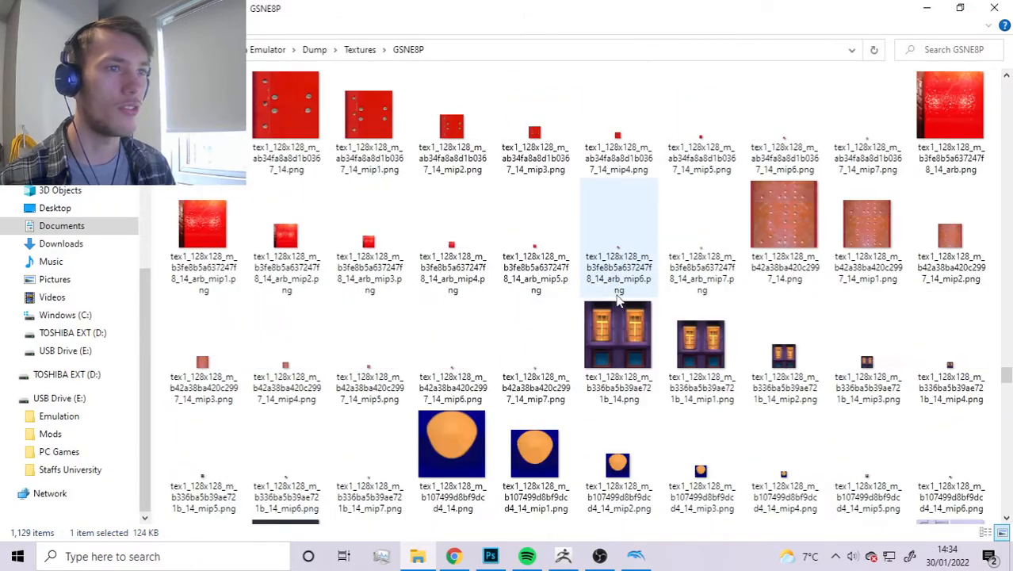
scroll("down", 3)
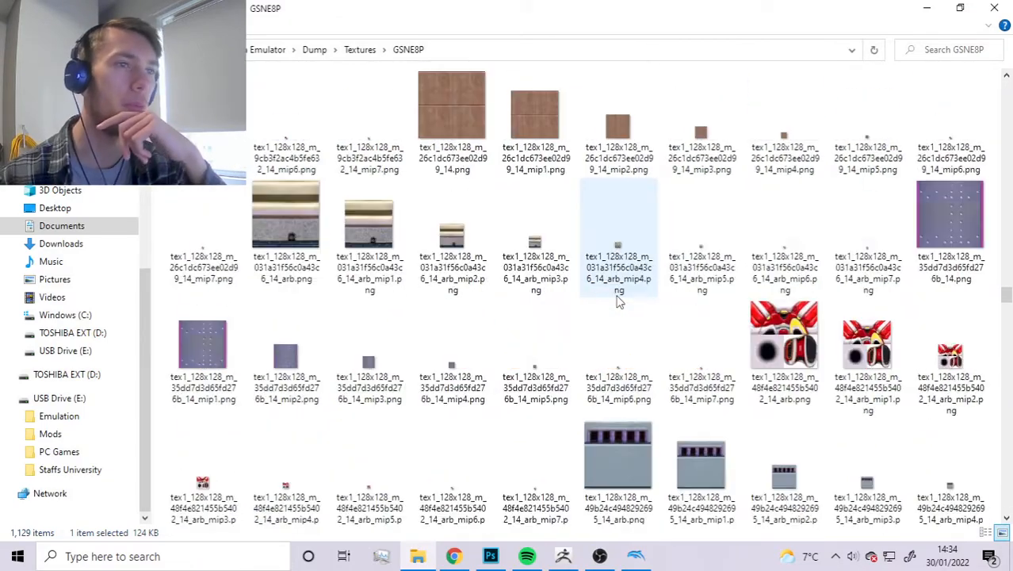
scroll("down", 3)
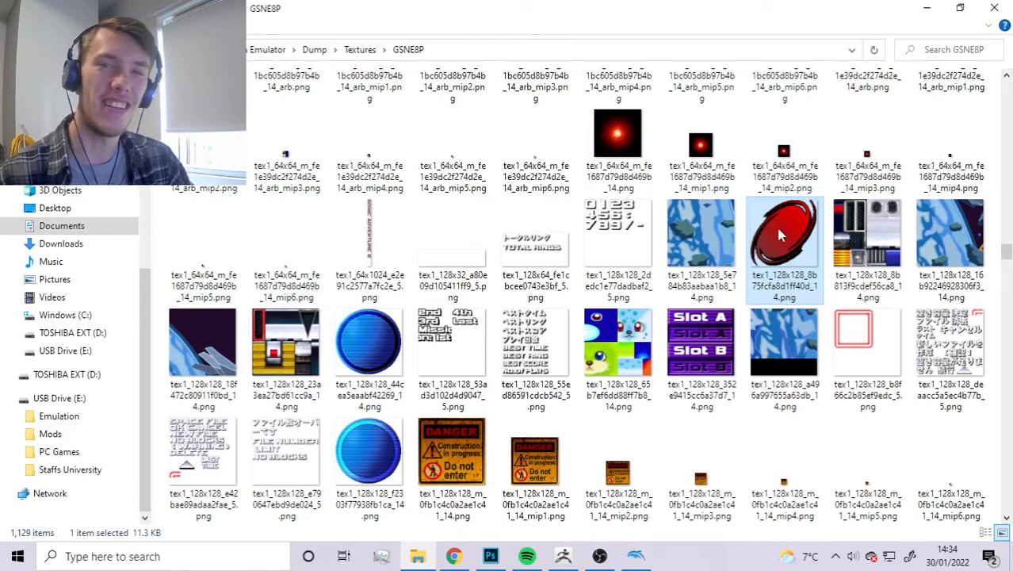
double_click(784, 234)
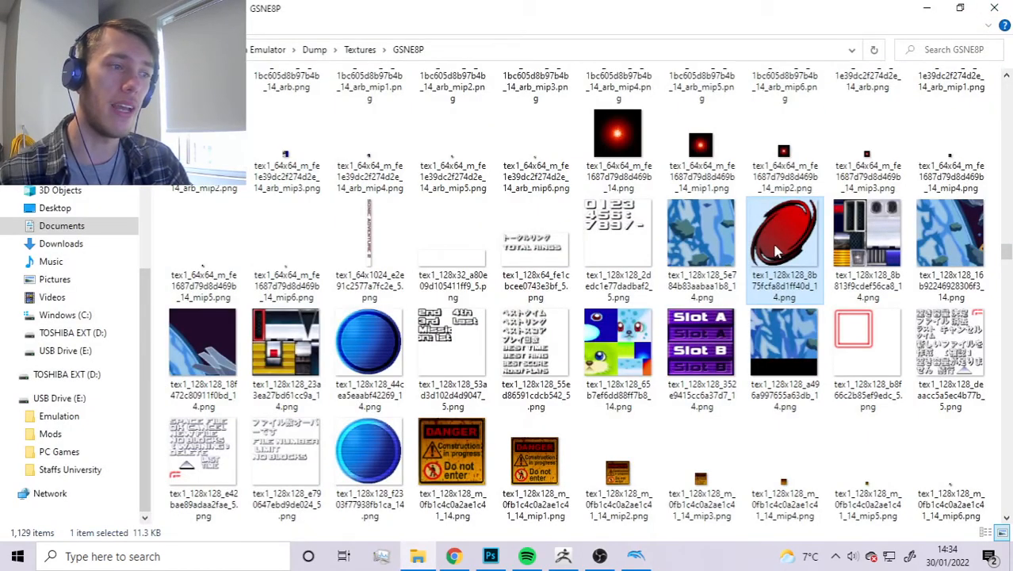
mouse_move(836, 230)
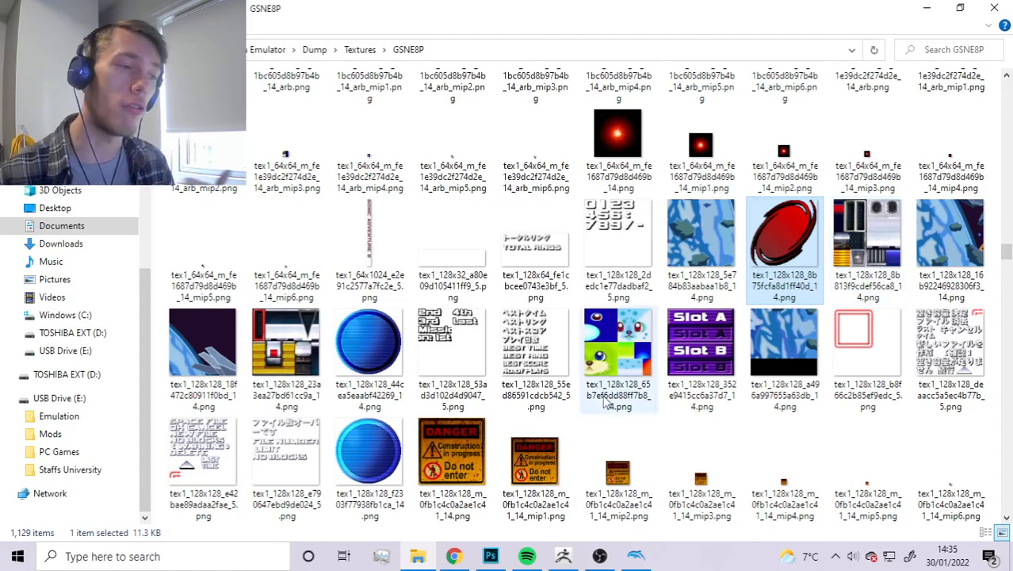
left_click(449, 556)
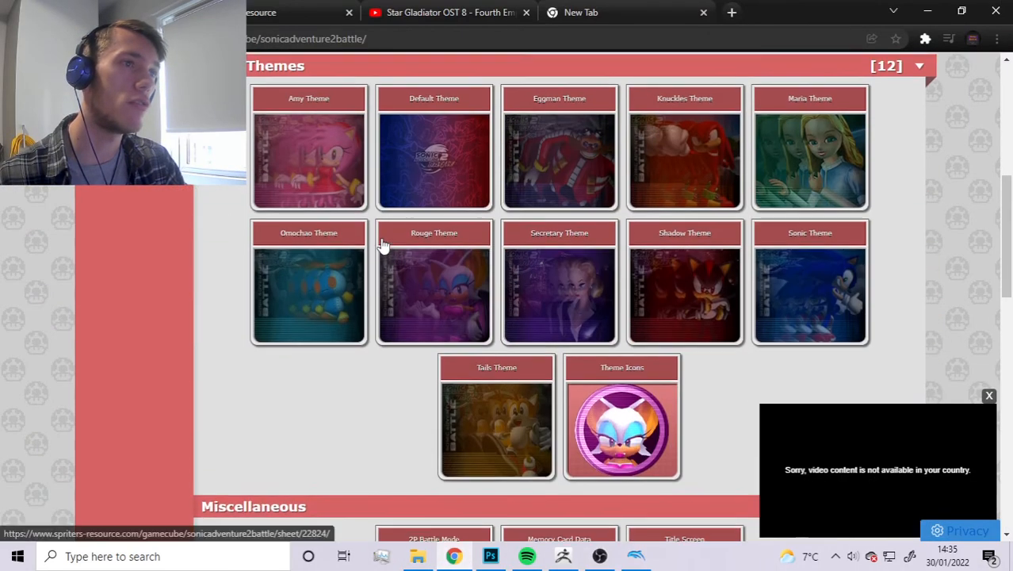
Scroll to the User Interface section and open the Stage Cleared UI sheet
scroll("down", 3)
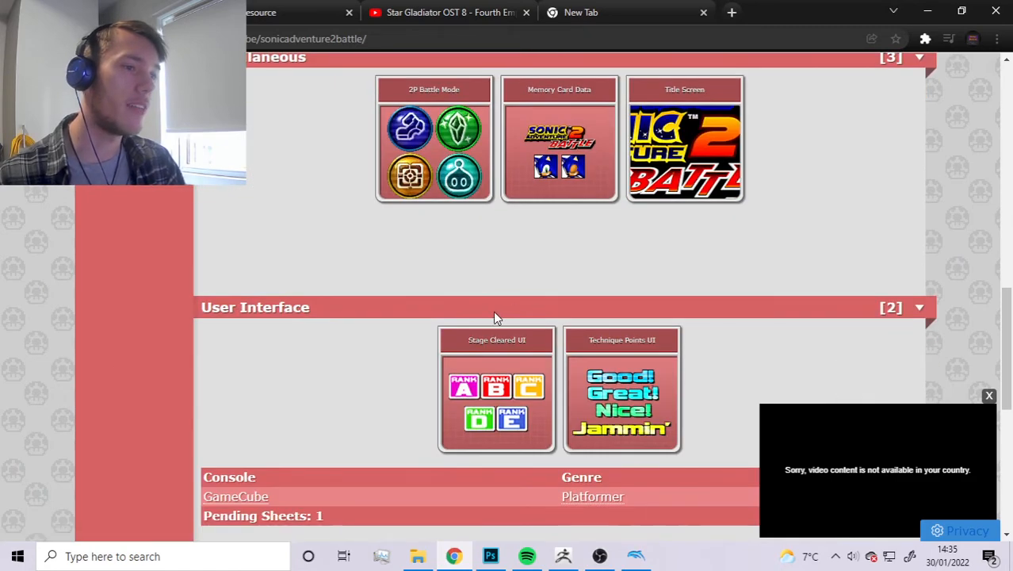
scroll("down", 3)
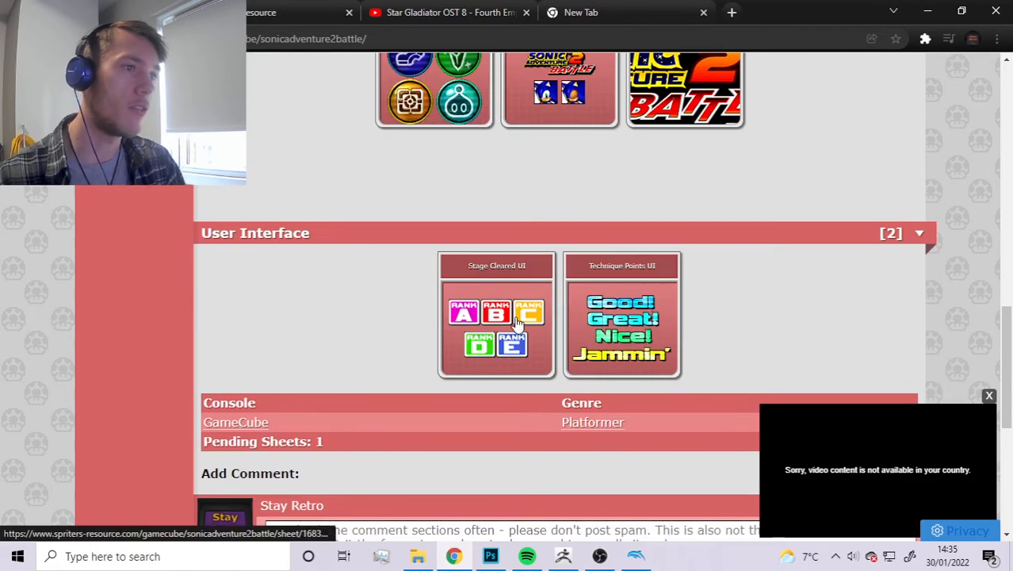
left_click(497, 325)
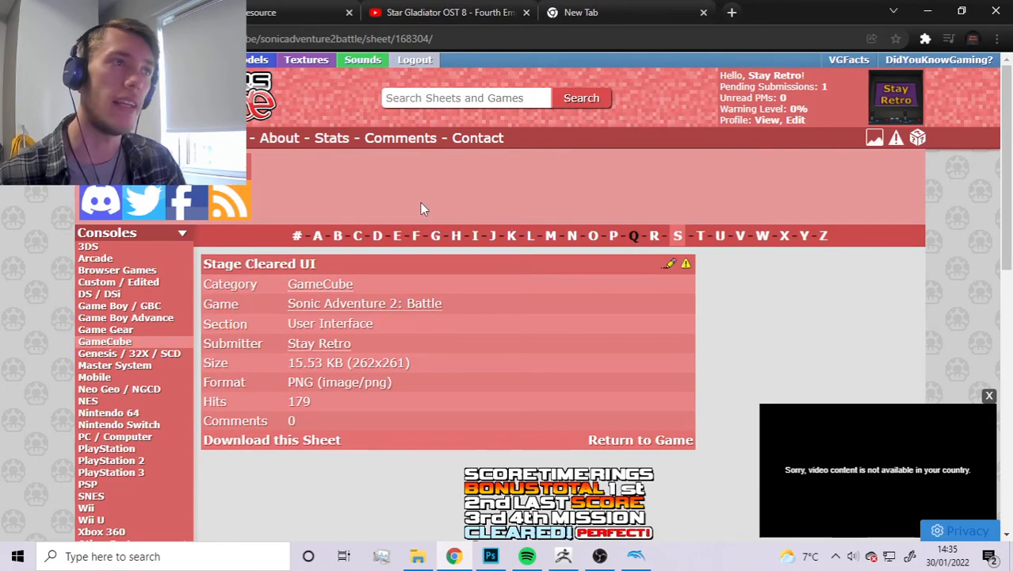
Scroll down to User Interface and open the Technique Points UI sheet
scroll("down", 3)
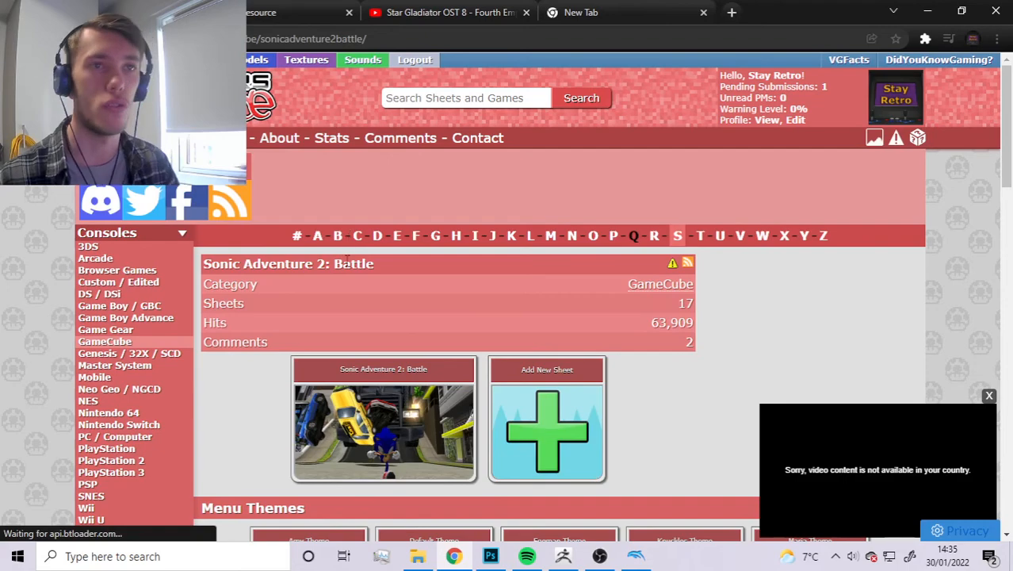
scroll("down", 3)
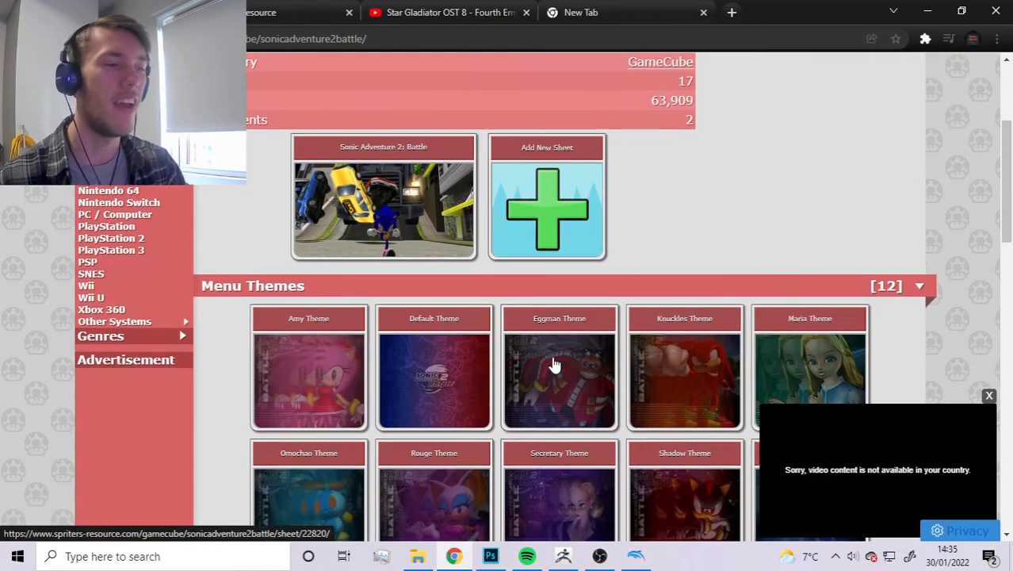
scroll("down", 3)
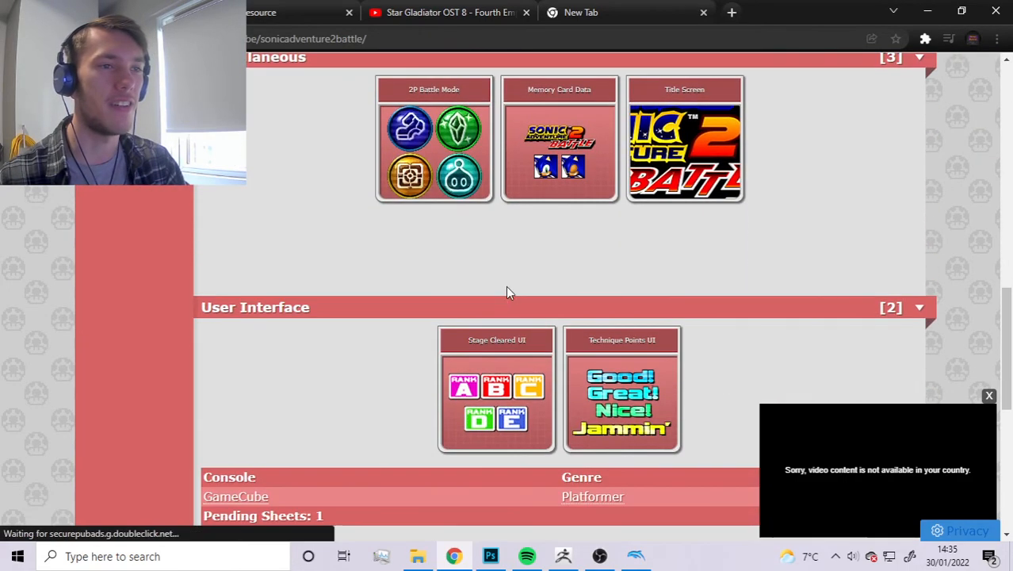
mouse_move(634, 408)
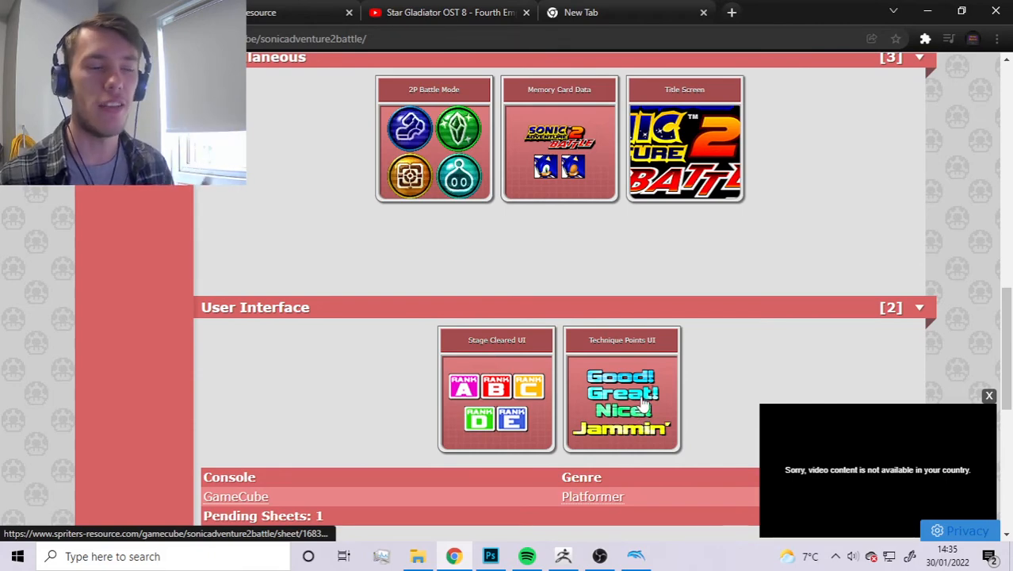
left_click(622, 388)
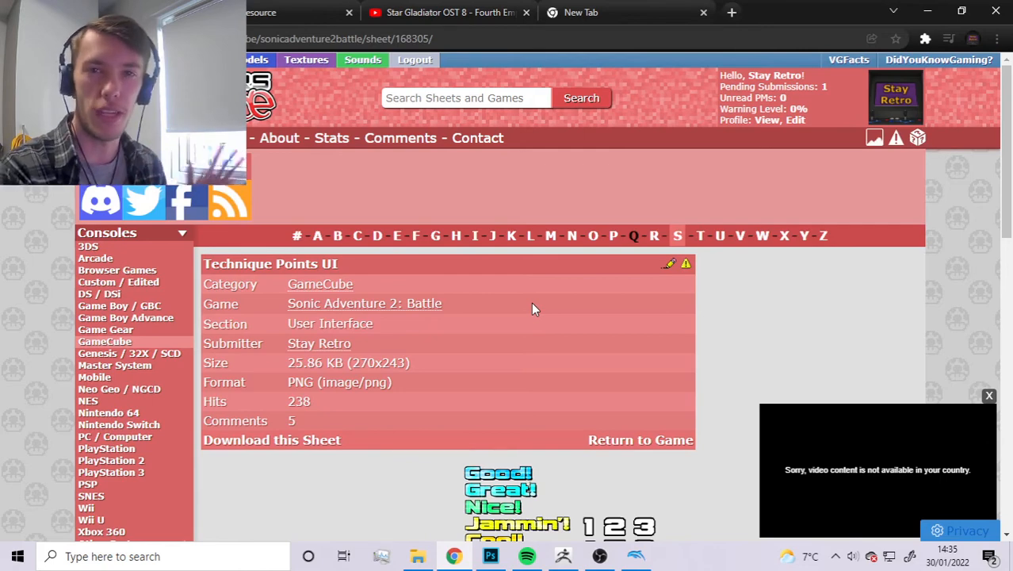
Scroll the Technique Points sheet, go back, and scroll to Menu Themes
scroll("down", 3)
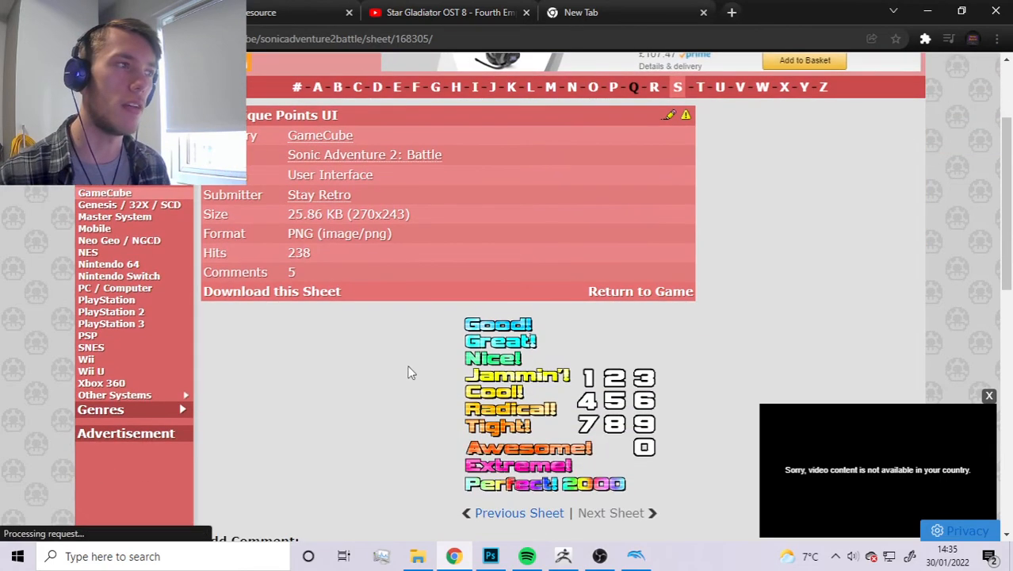
mouse_move(476, 341)
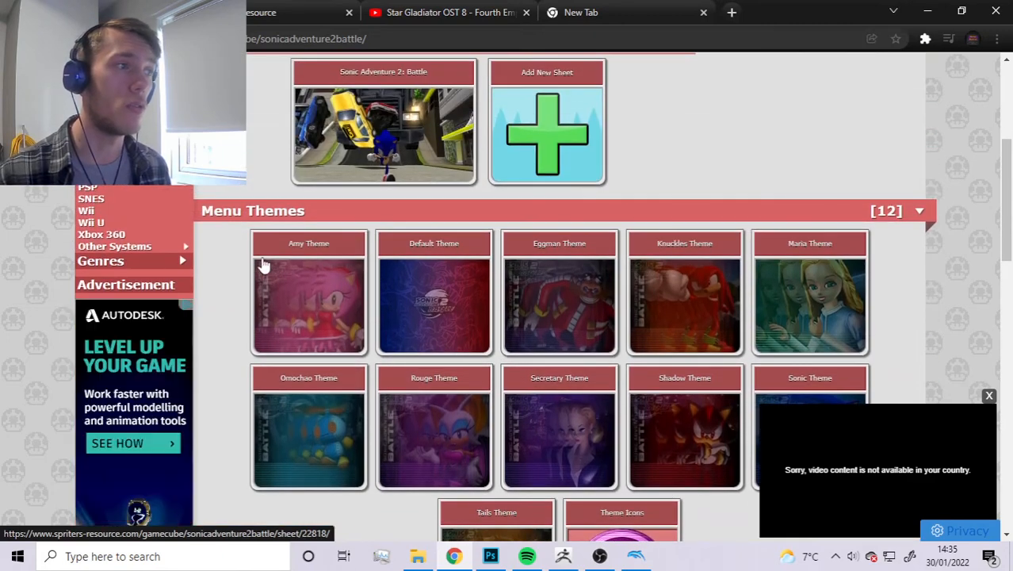
mouse_move(690, 259)
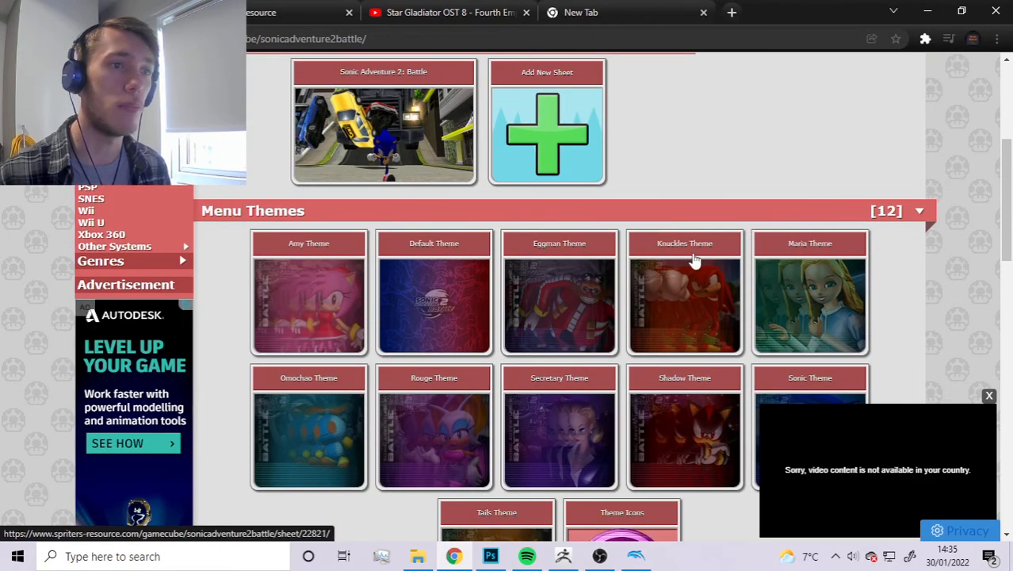
scroll("down", 3)
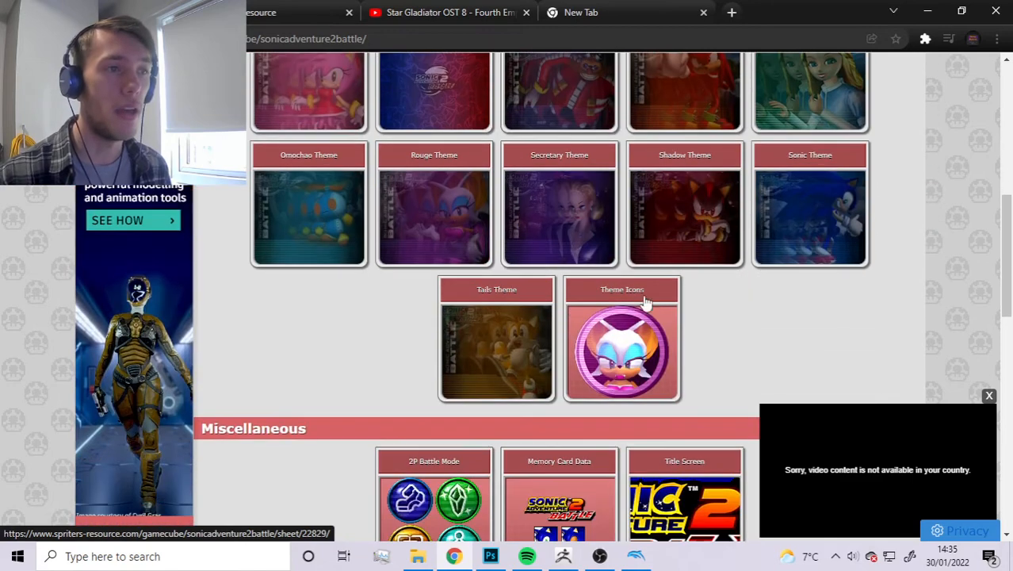
mouse_move(455, 335)
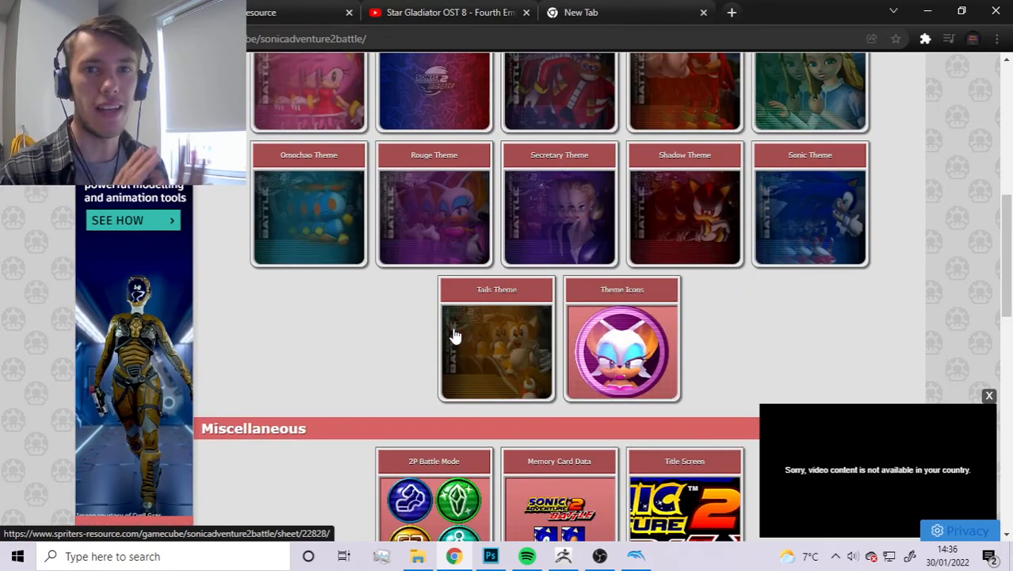
mouse_move(988, 395)
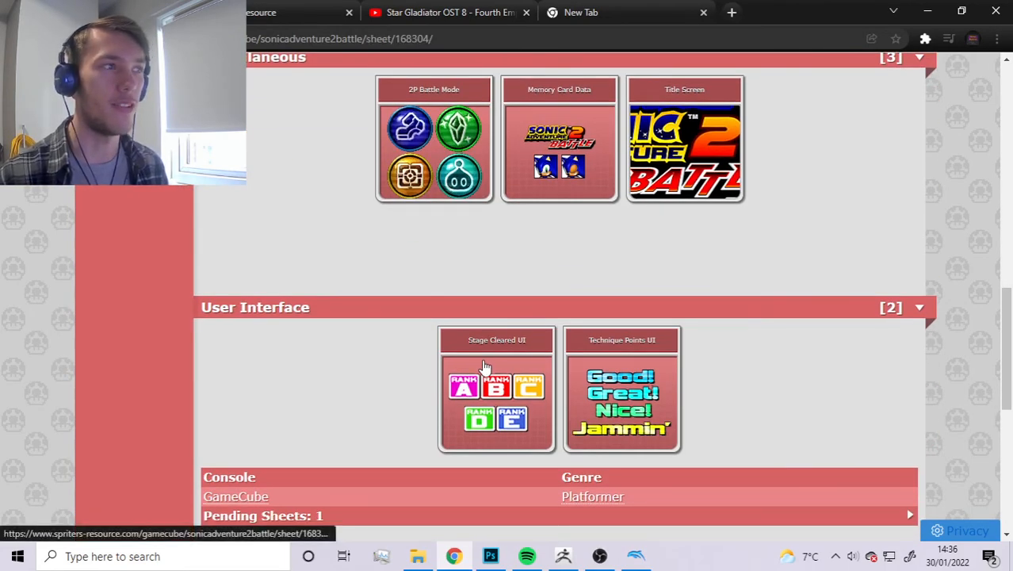
left_click(496, 389)
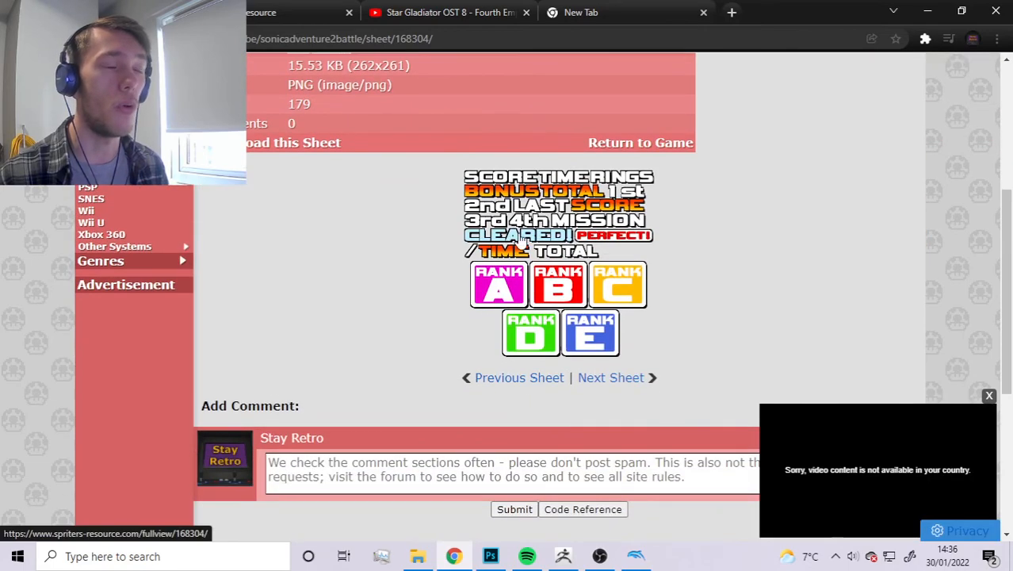
scroll("up", 3)
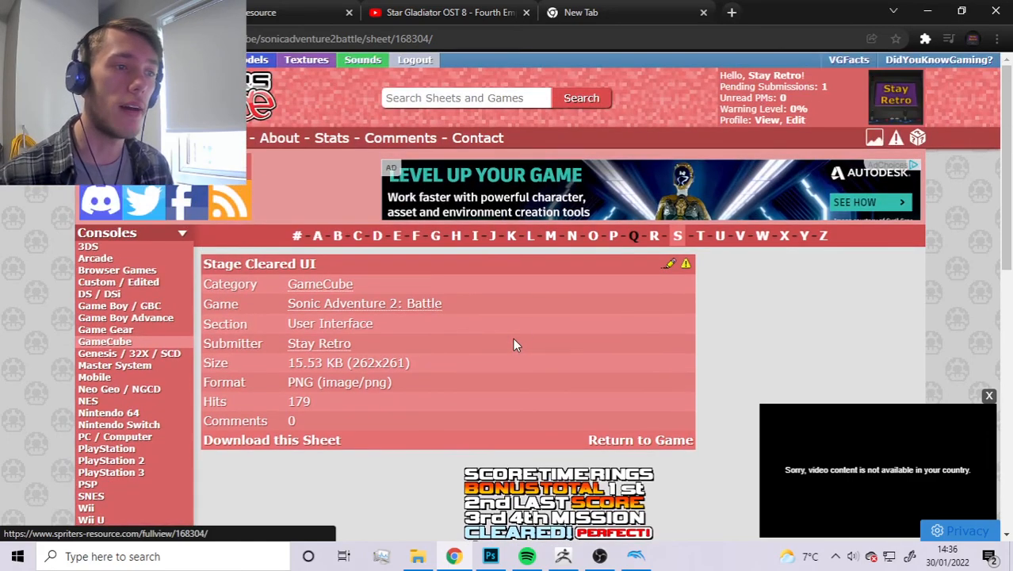
scroll("down", 3)
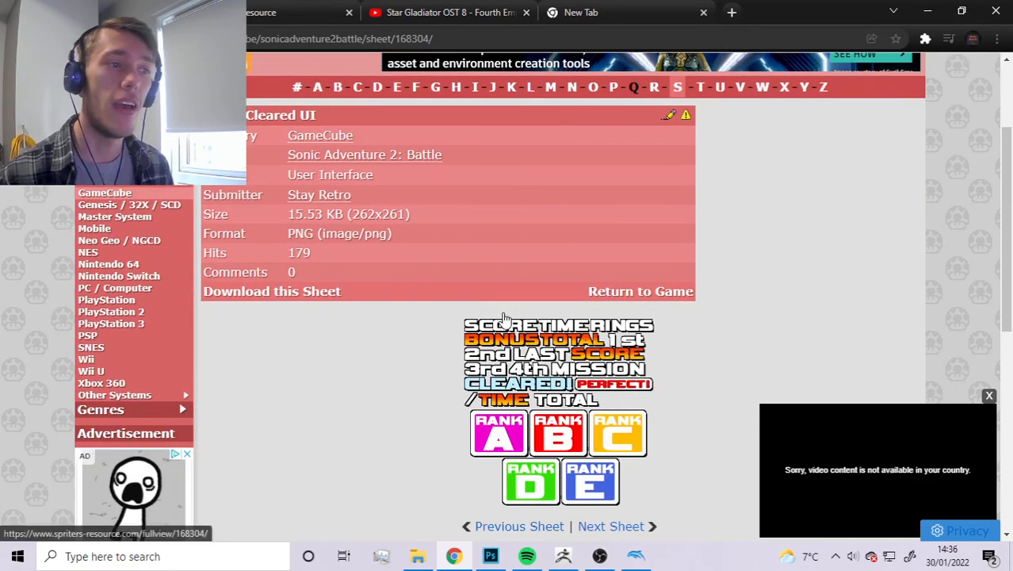
mouse_move(402, 343)
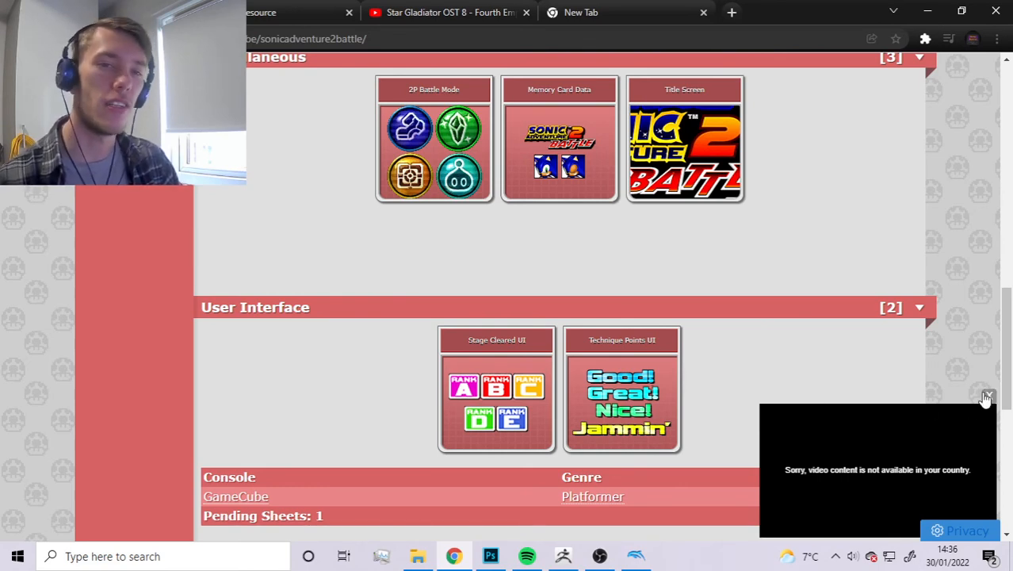
Dismiss the bottom-right video advert and scroll up slightly
left_click(985, 396)
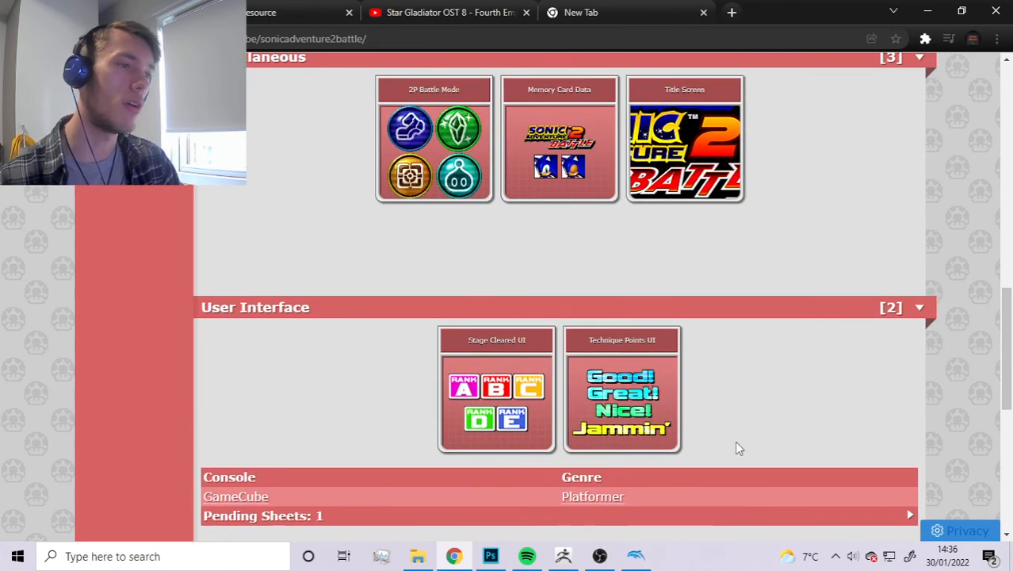
scroll("up", 3)
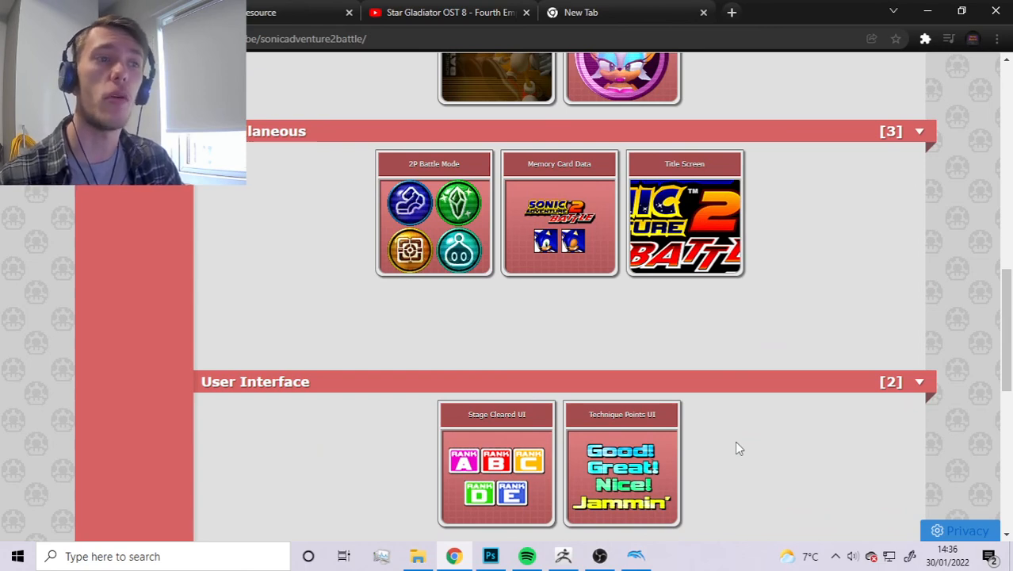
mouse_move(719, 359)
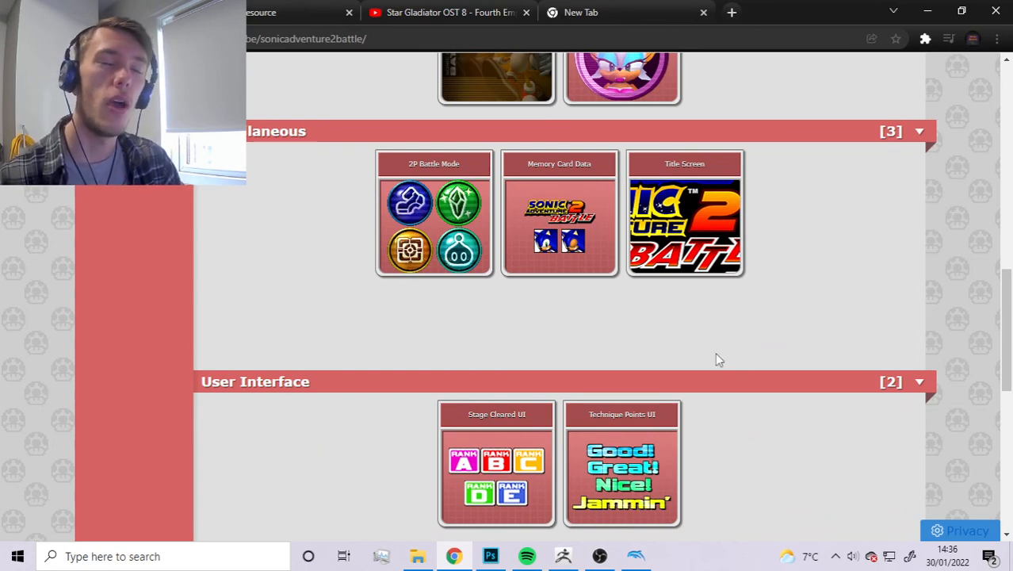
mouse_move(741, 352)
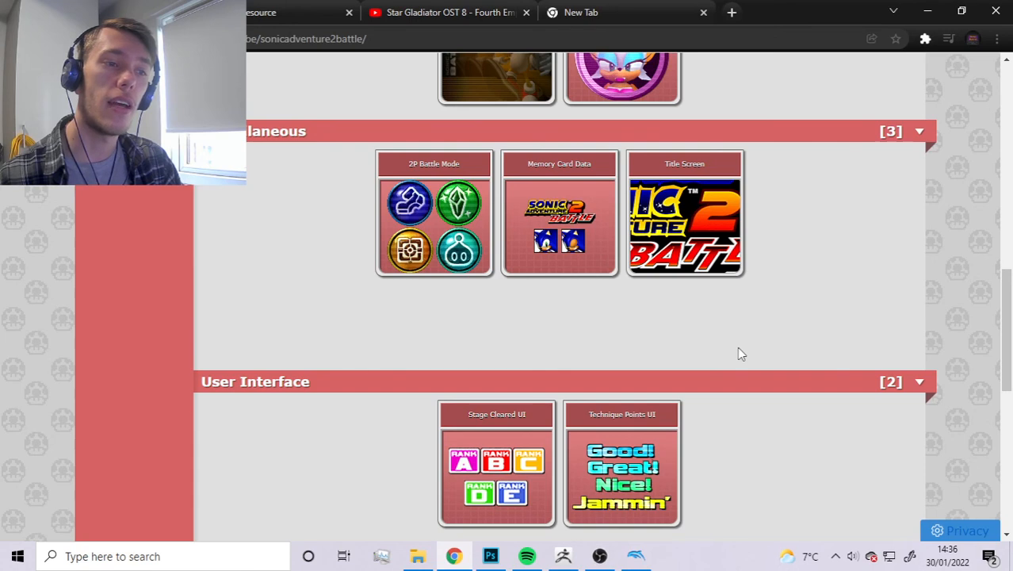